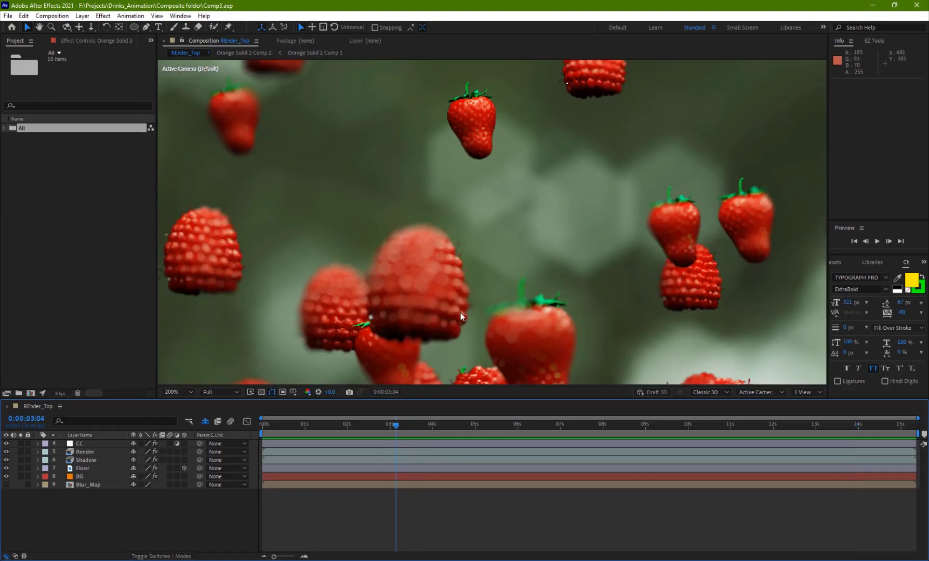
- Preview the RFnder_Top composite, scrubbing through the falling strawberry shot
left_click(443, 424)
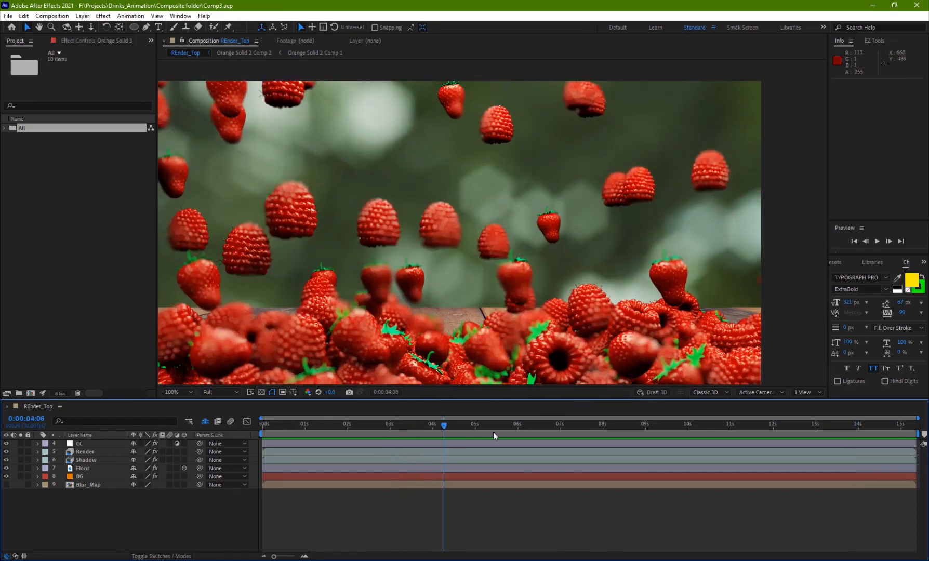
left_click(749, 425)
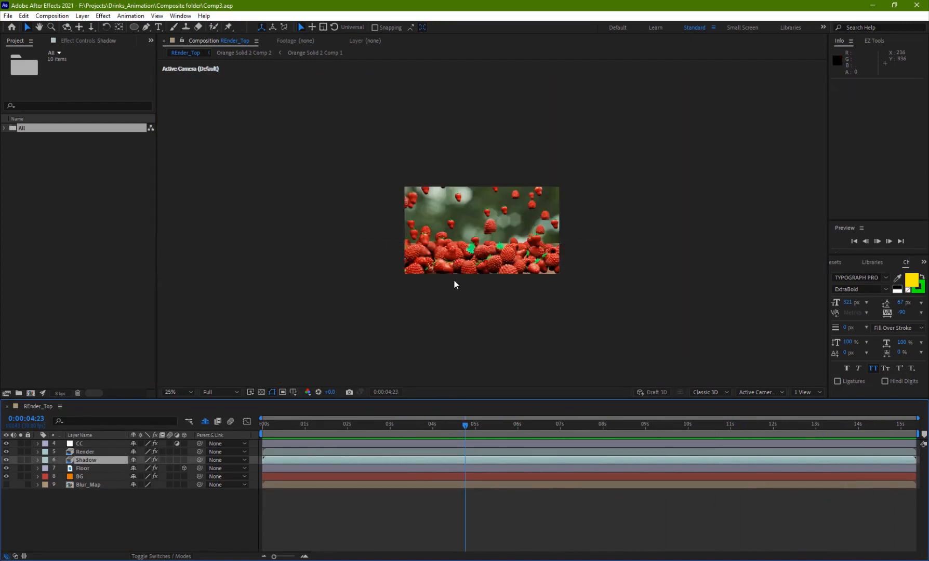
left_click(889, 241)
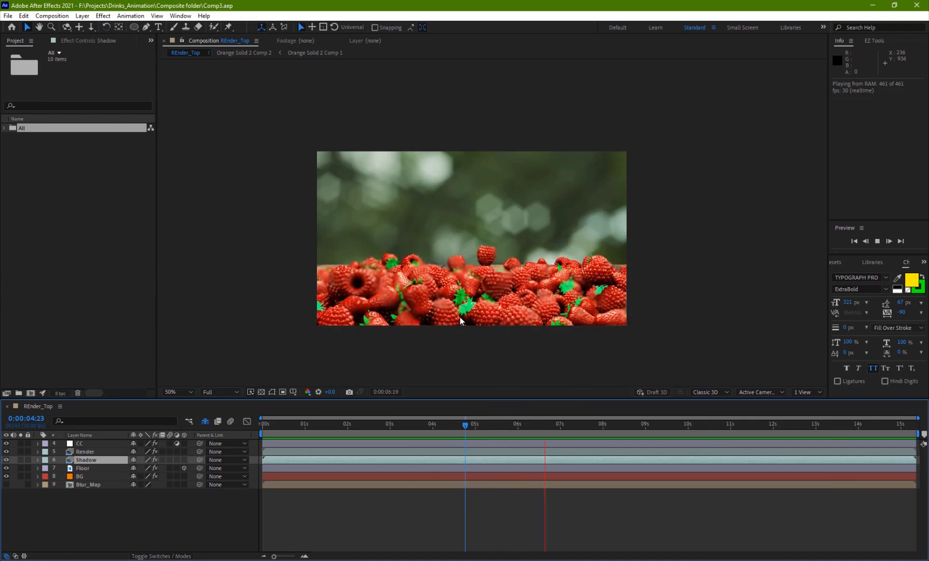
left_click(621, 425)
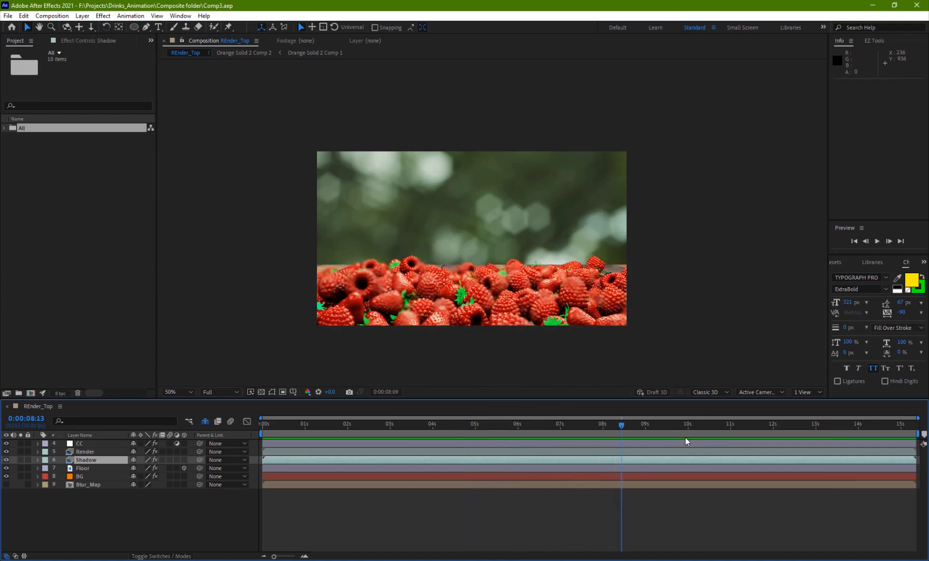
left_click(843, 425)
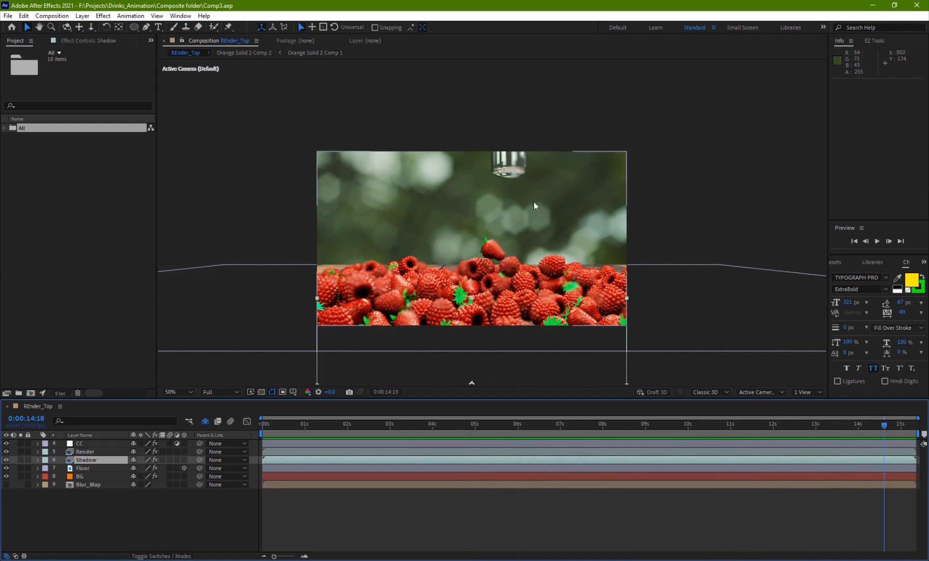
mouse_move(535, 139)
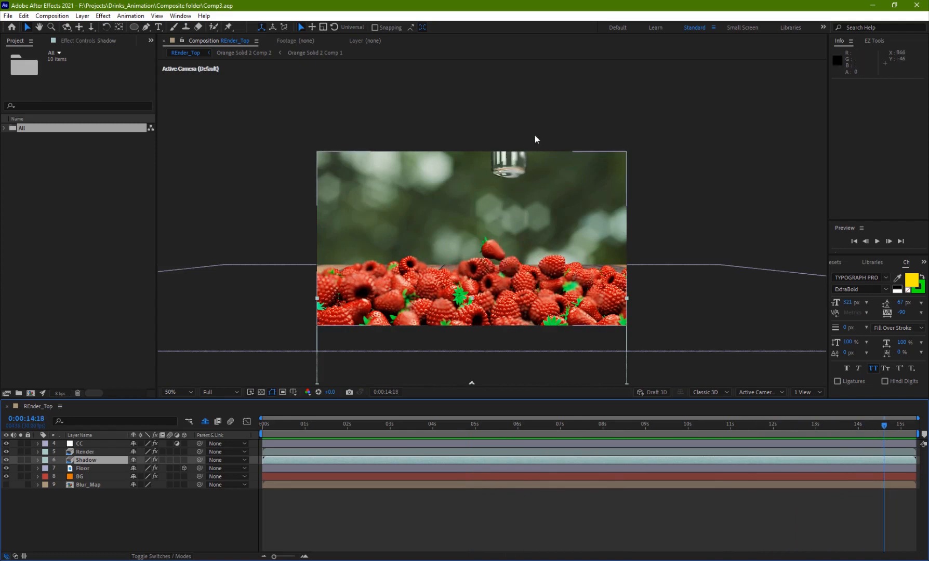
mouse_move(805, 427)
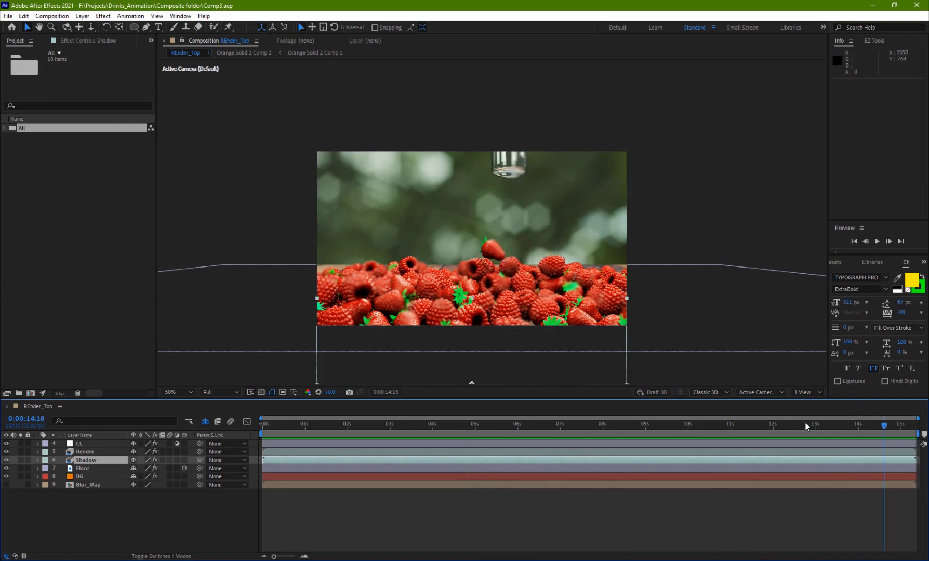
- Select the Render layer and reveal its Curves and Camera Lens Blur effect settings
left_click(273, 425)
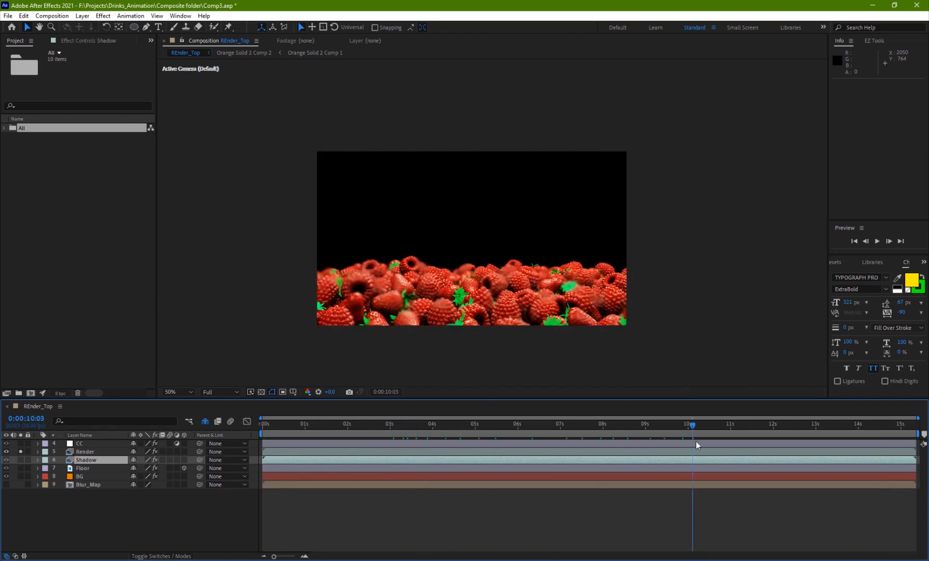
left_click(594, 424)
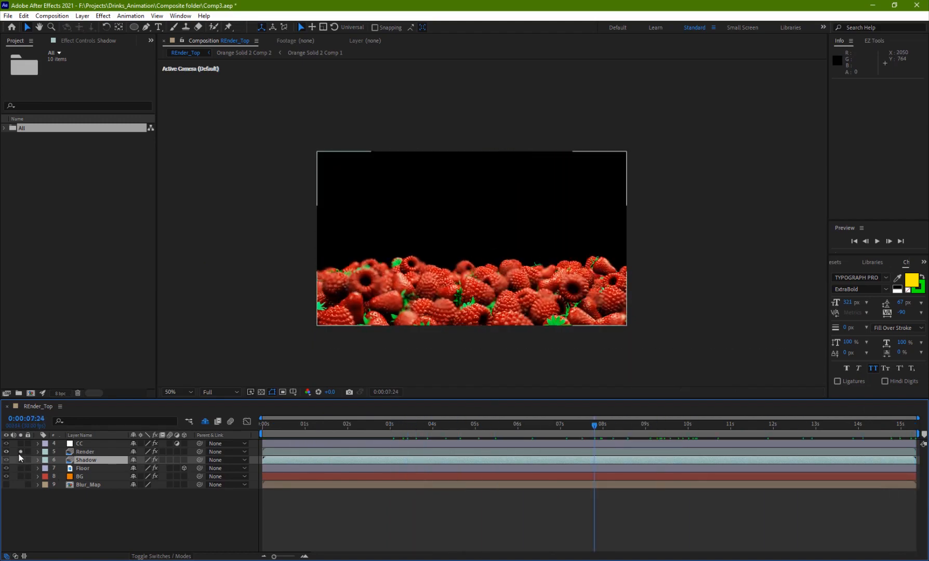
left_click(85, 452)
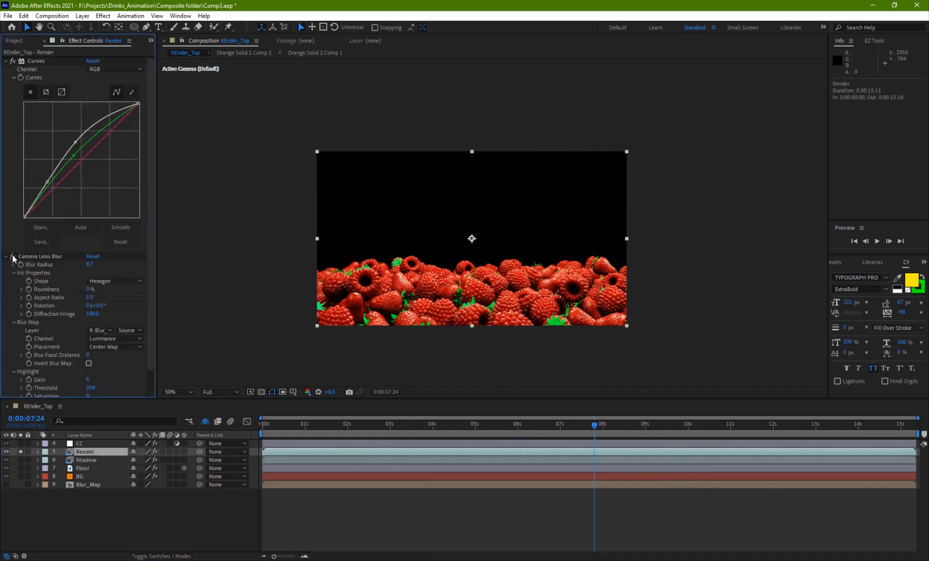
left_click(172, 392)
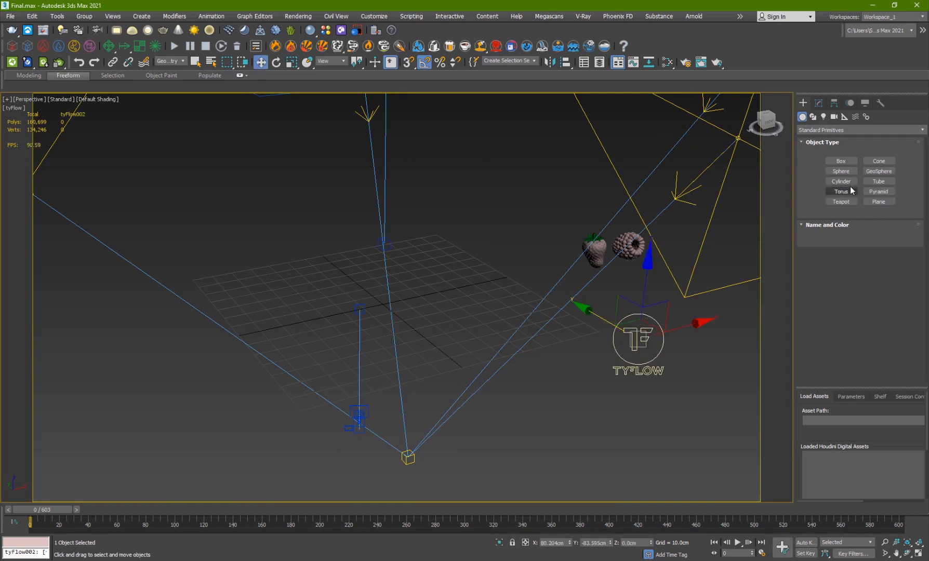
- Add a Simple PhysX Flow preset in the tyFlow editor and place the emitter icon above the grid
left_click(818, 103)
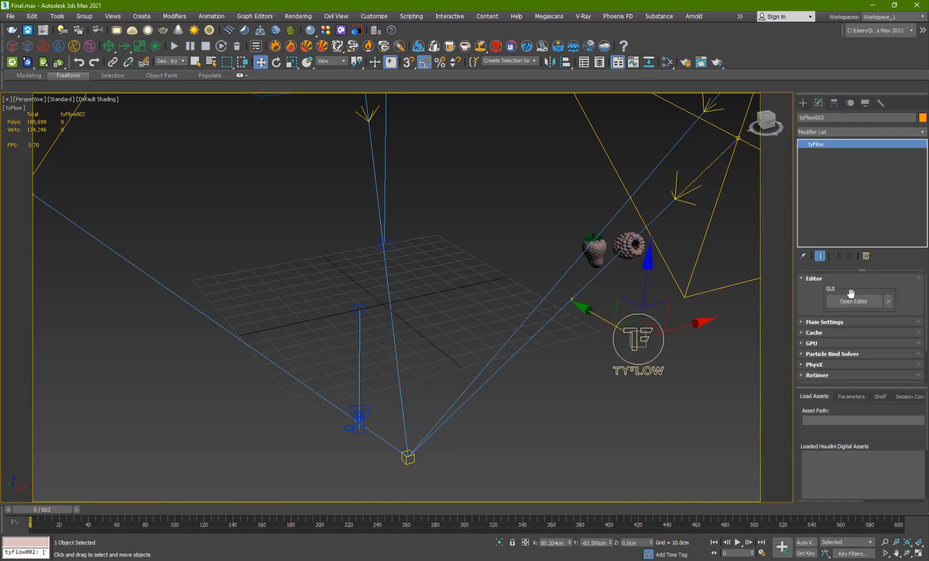
left_click(854, 301)
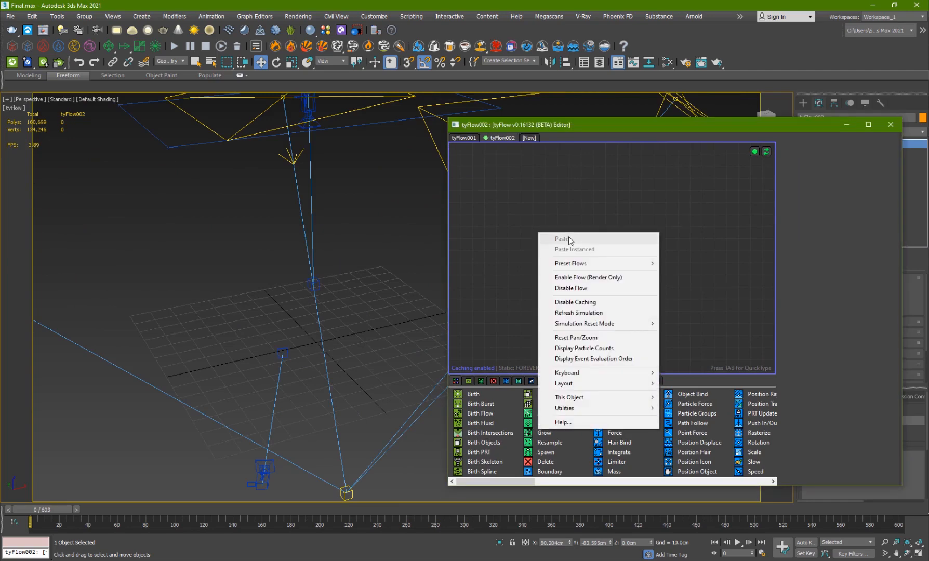
left_click(488, 184)
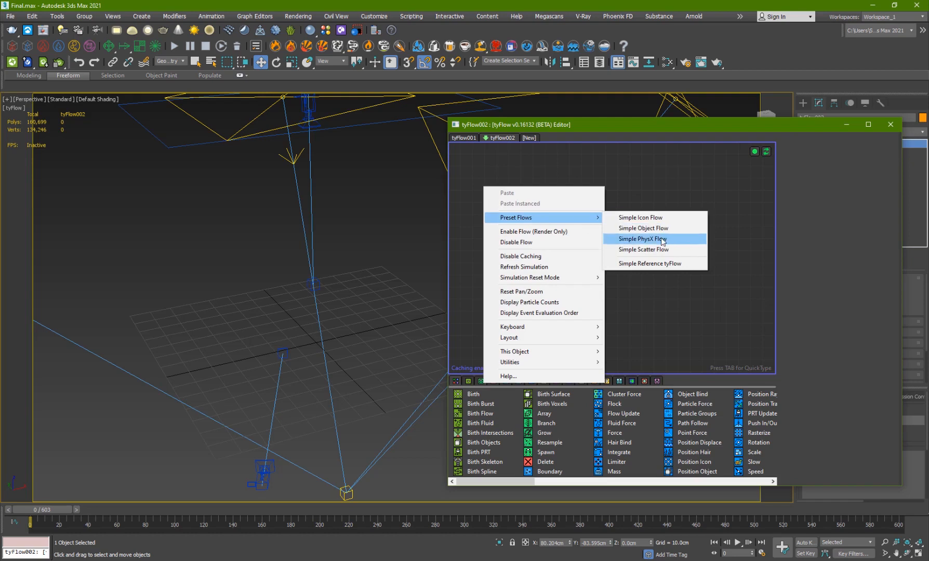
left_click(641, 239)
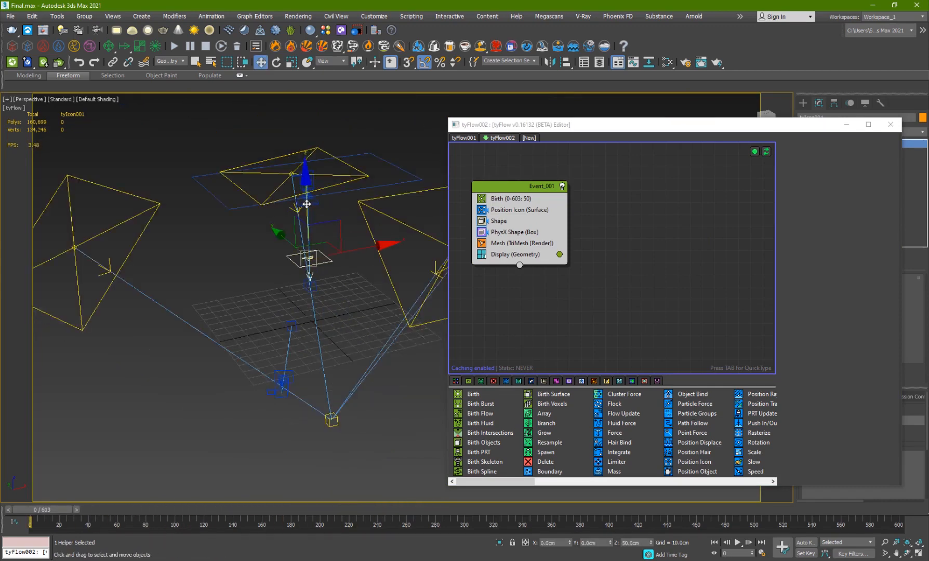
left_click(275, 61)
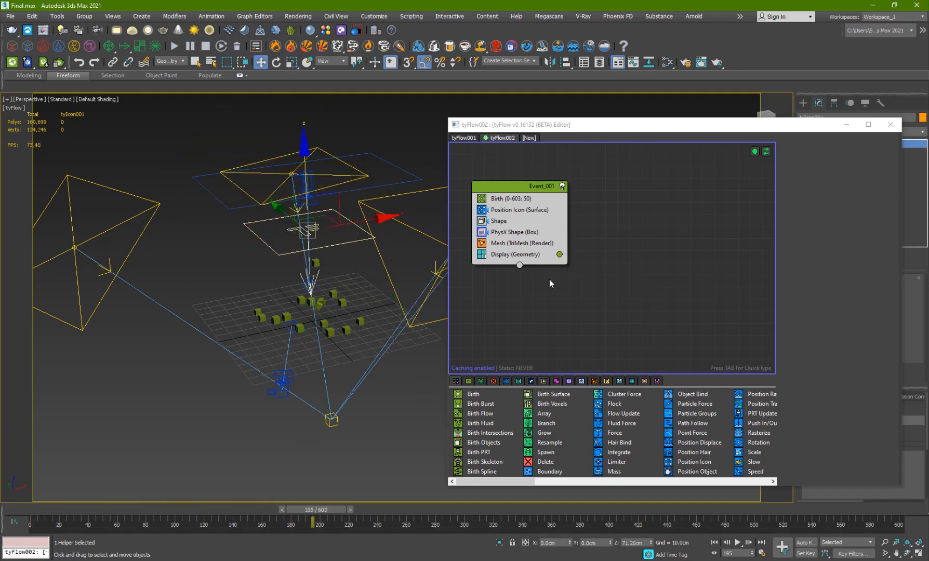
- Set Birth to 300 particles over frames 0–100 and add both fruit models to the Shape operator
left_click(449, 198)
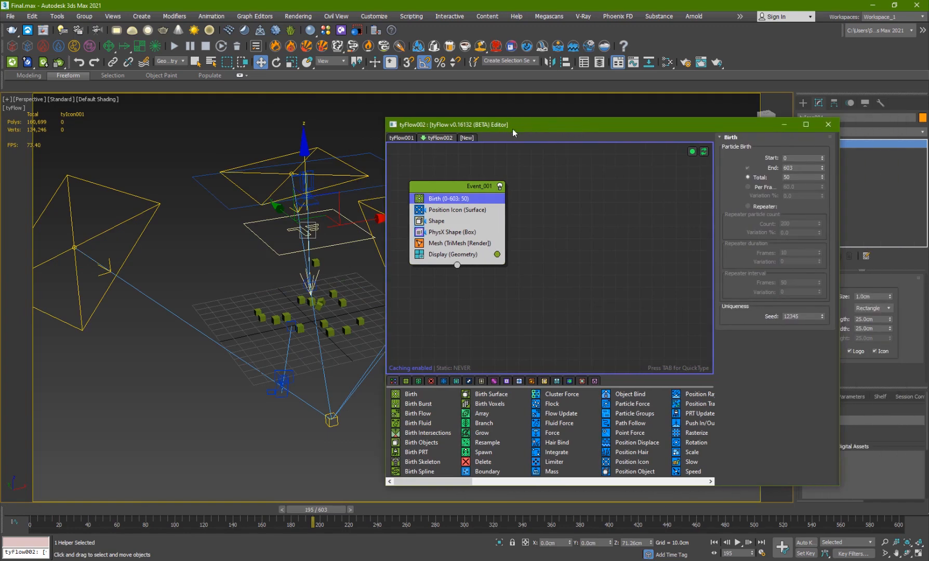
triple_click(800, 177)
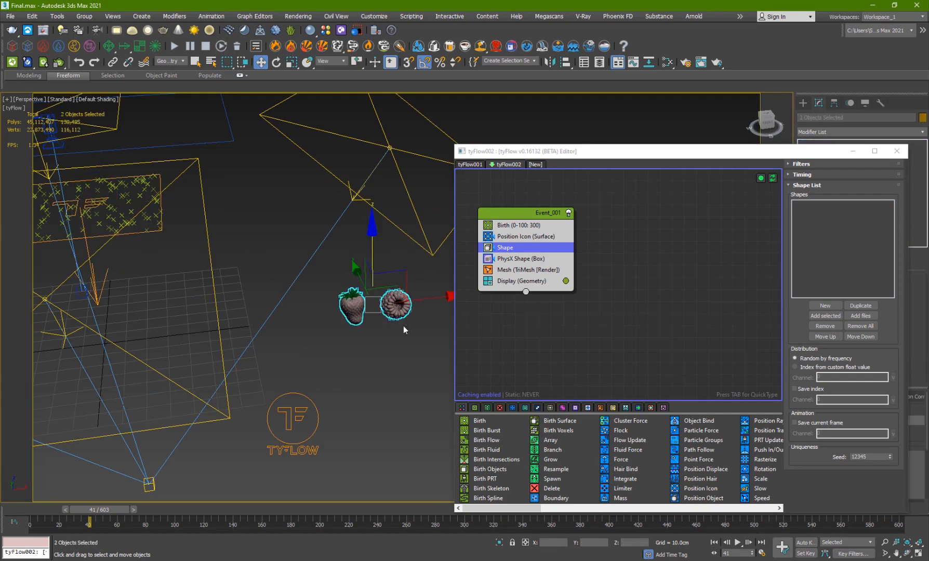
left_click(825, 316)
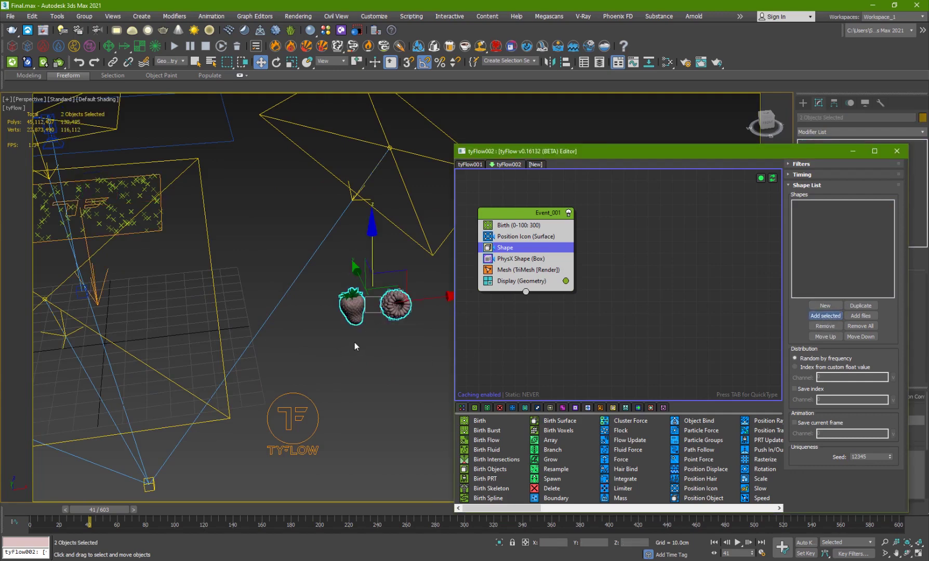
left_click(824, 315)
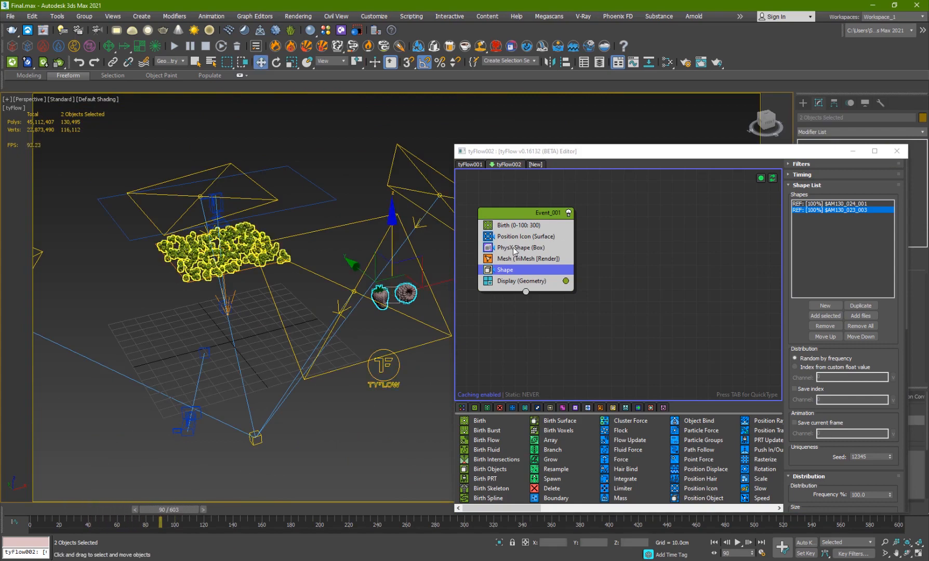
- Play the PhysX simulation to watch the fruit particles pile up, then return to frame 0
left_click(521, 248)
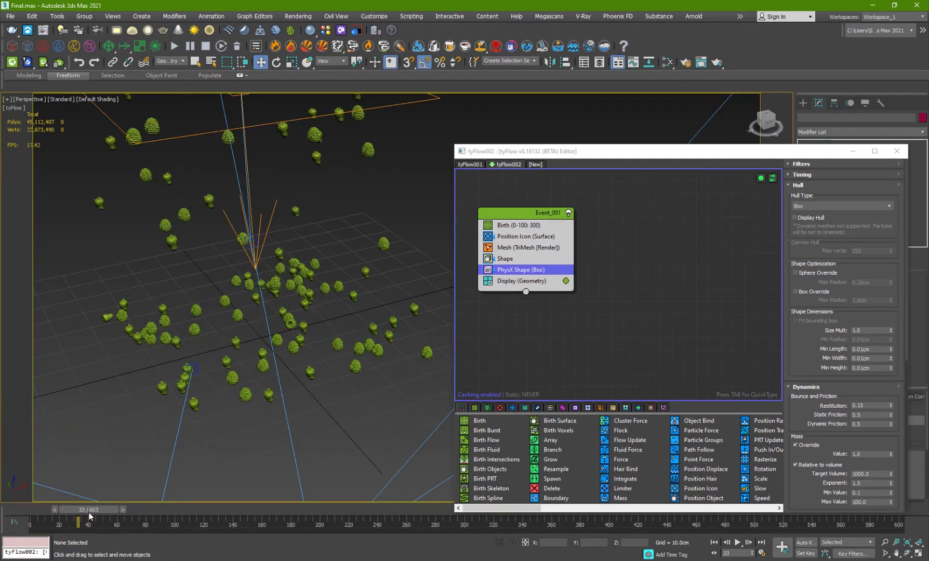
left_click(738, 542)
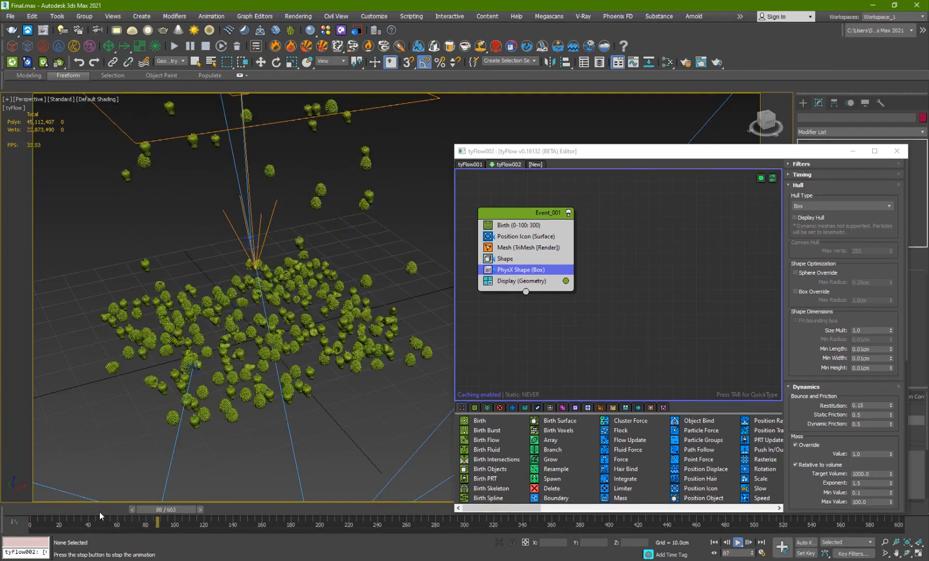
left_click(737, 543)
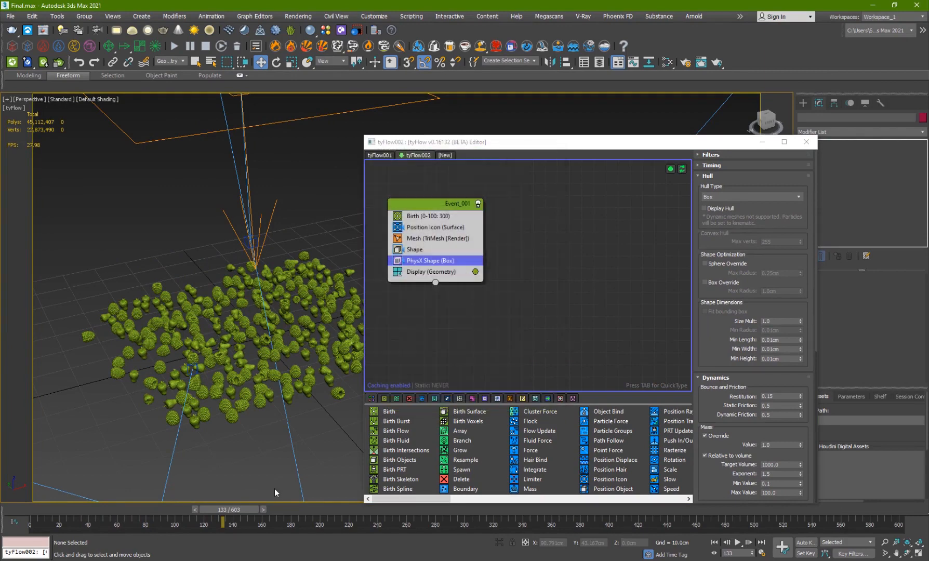
left_click(739, 542)
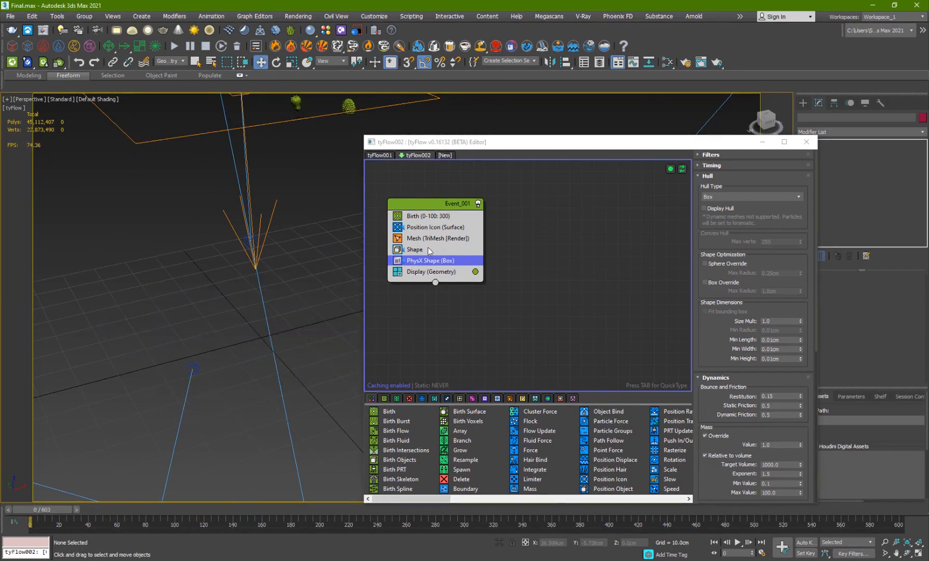
- Add a Scale operator at 200% to the event, enlarging the falling fruit particles
left_click(414, 248)
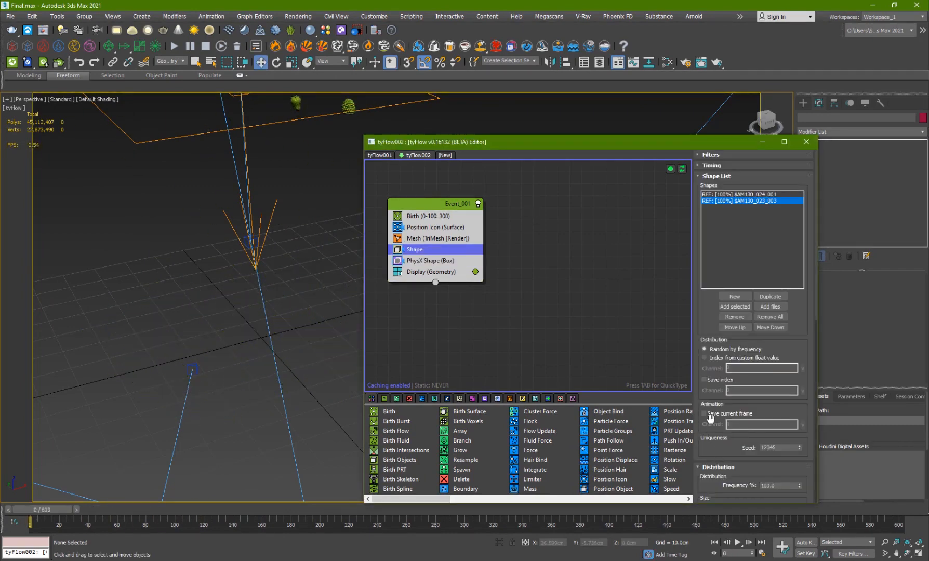
left_click(428, 216)
type("scale")
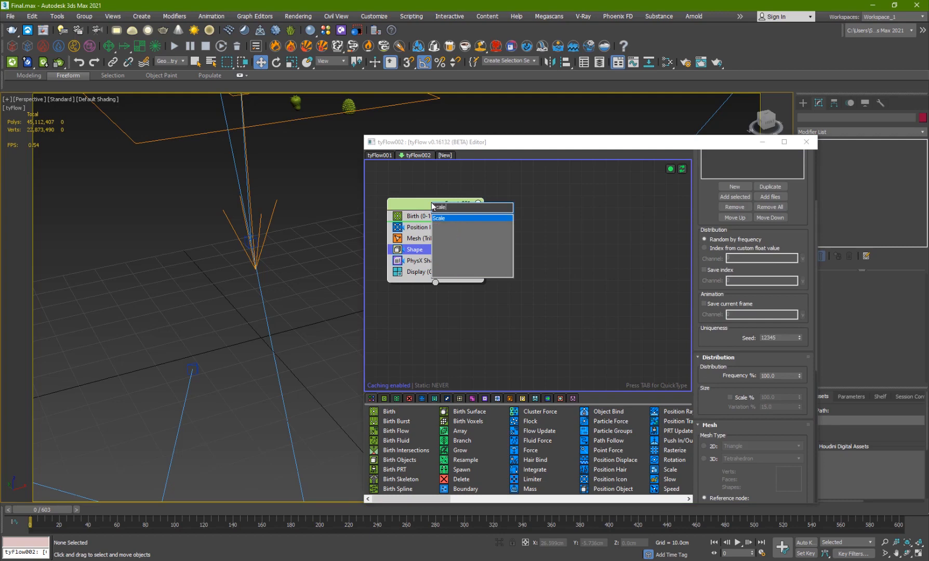
left_click(437, 217)
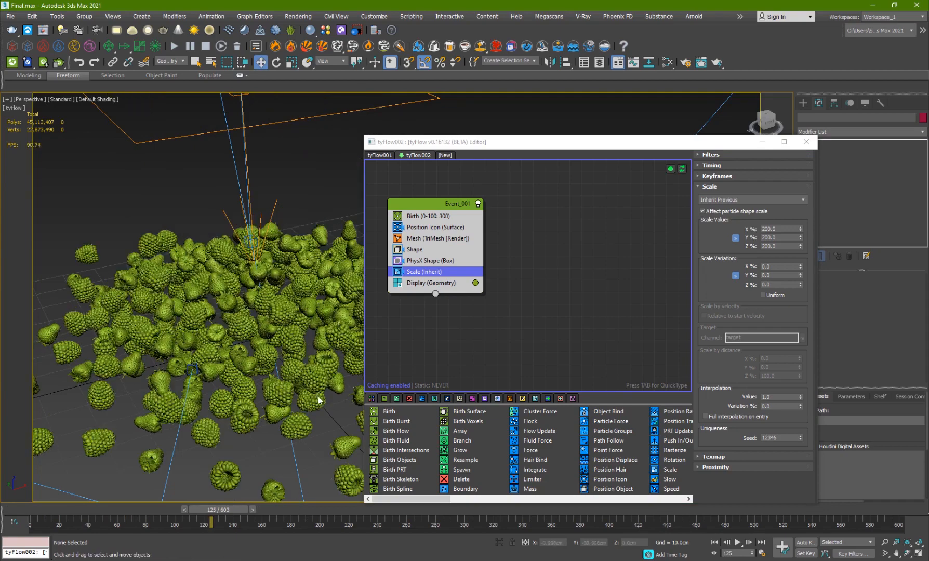
left_click(737, 543)
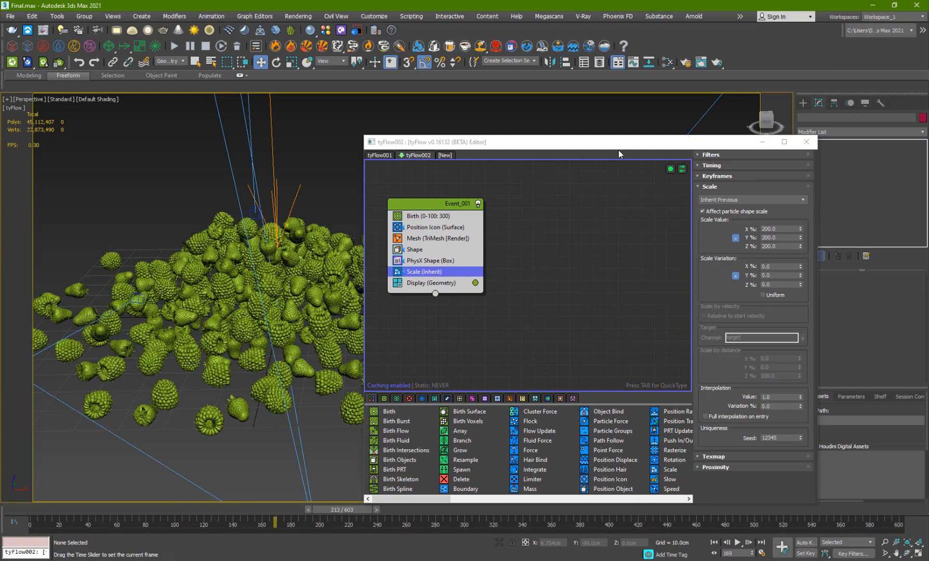
left_click(805, 142)
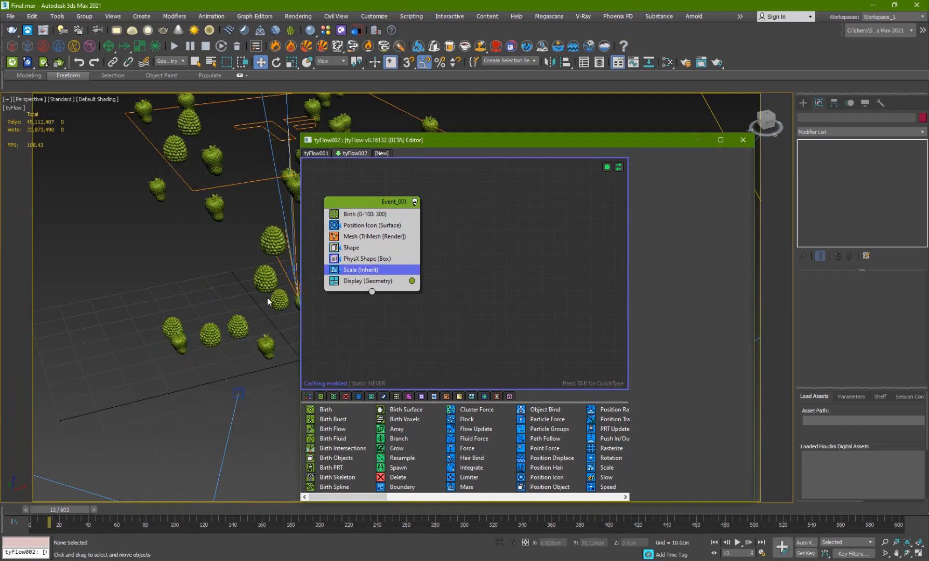
- Preview mesh-type collision hulls on the fruits in PhysX Shape, then turn the hull display off
left_click(365, 259)
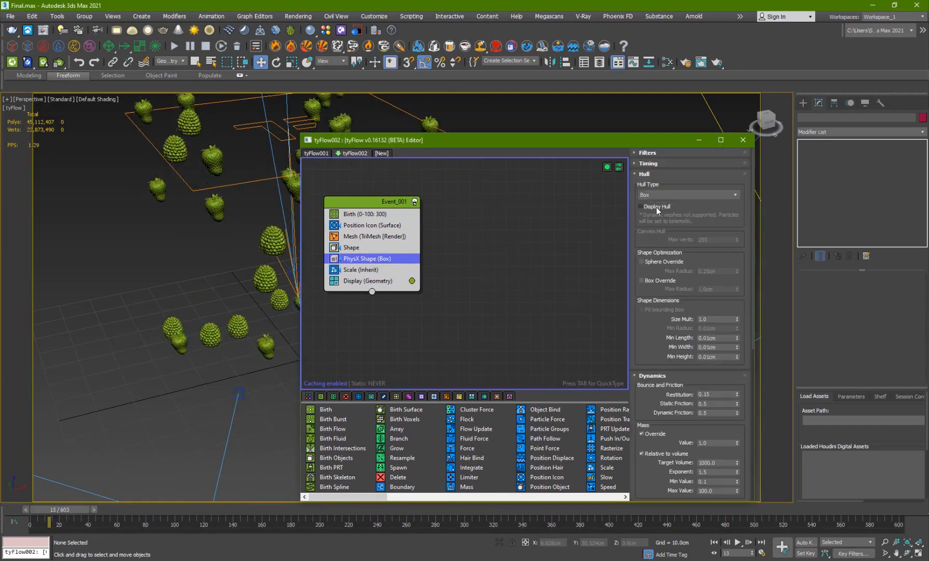
left_click(640, 206)
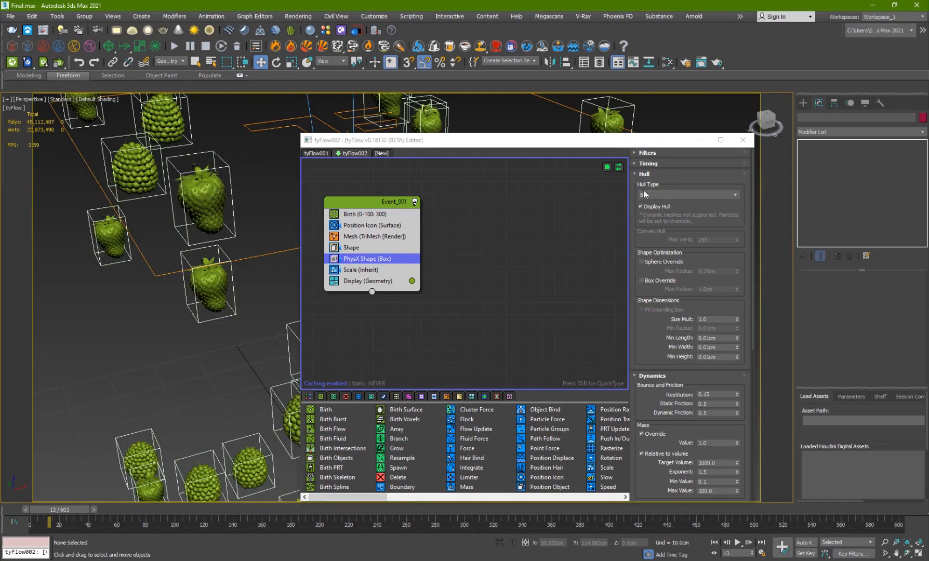
left_click(687, 194)
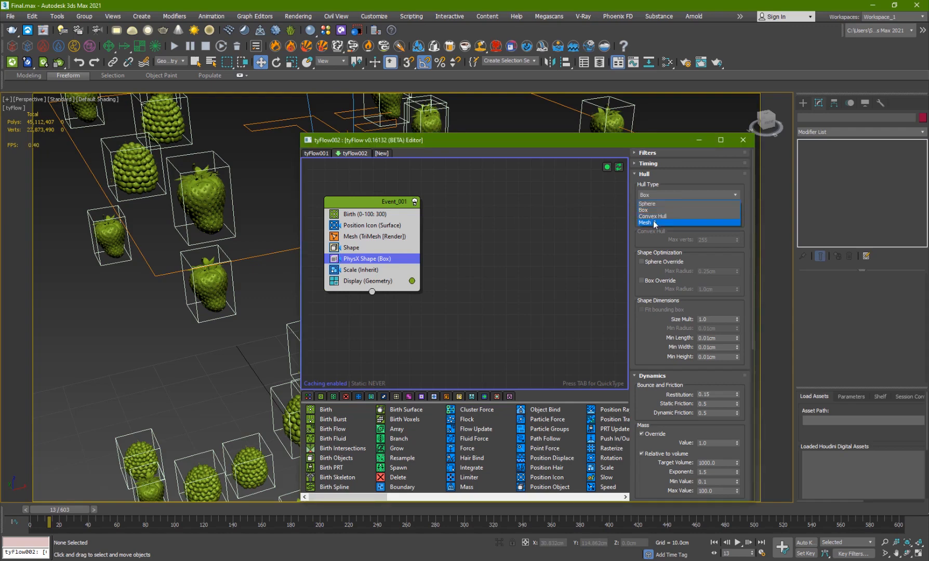
left_click(645, 222)
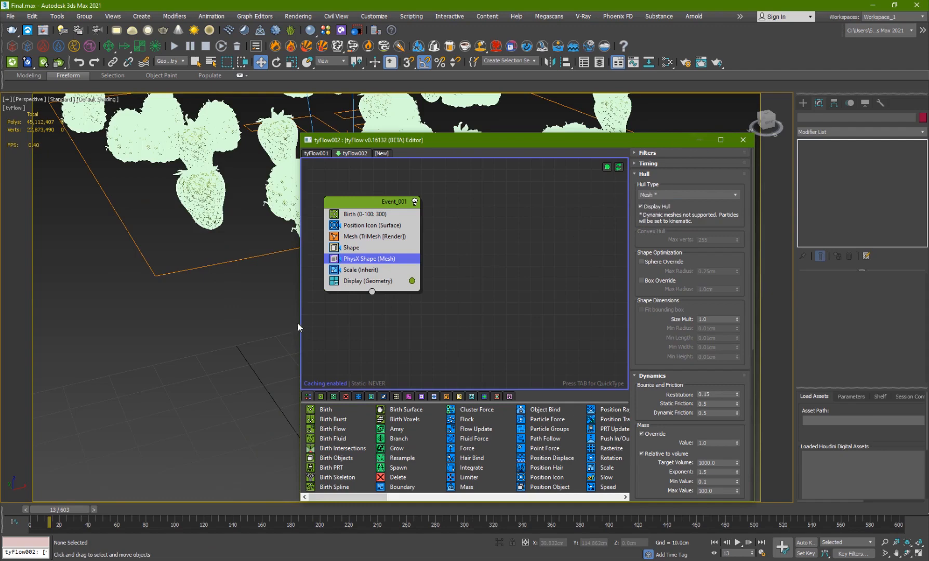
left_click(742, 141)
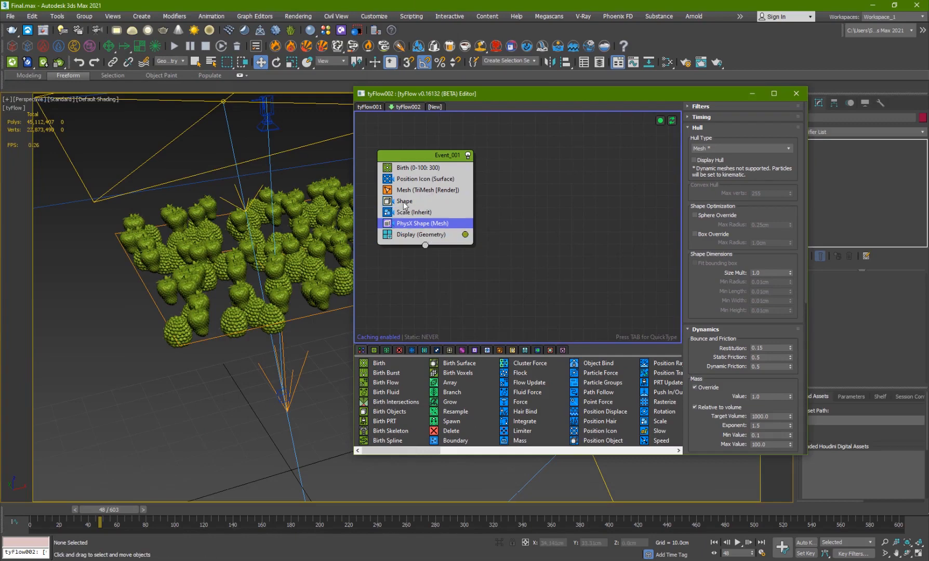
- Reorder Shape below Scale and remove the PhysX Shape operator from the event
left_click(405, 224)
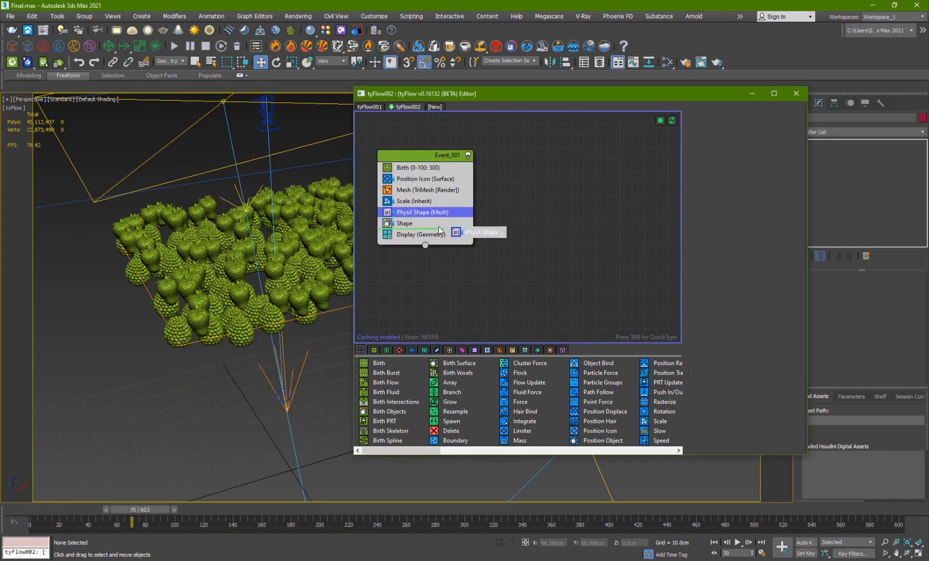
left_click(422, 223)
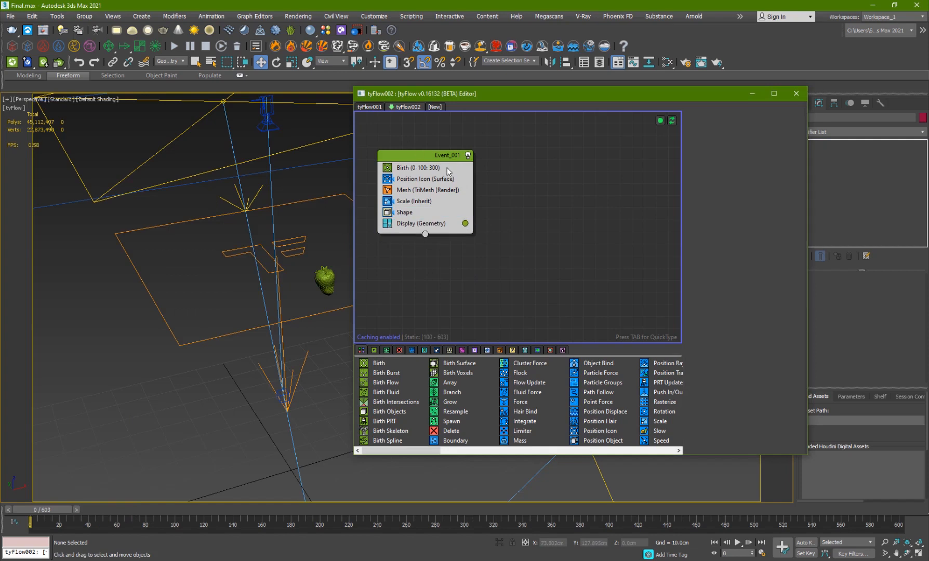
- Re-add a PhysX Shape operator keeping Convex Hull type, then start creating a cylinder
left_click(447, 155)
type("phy")
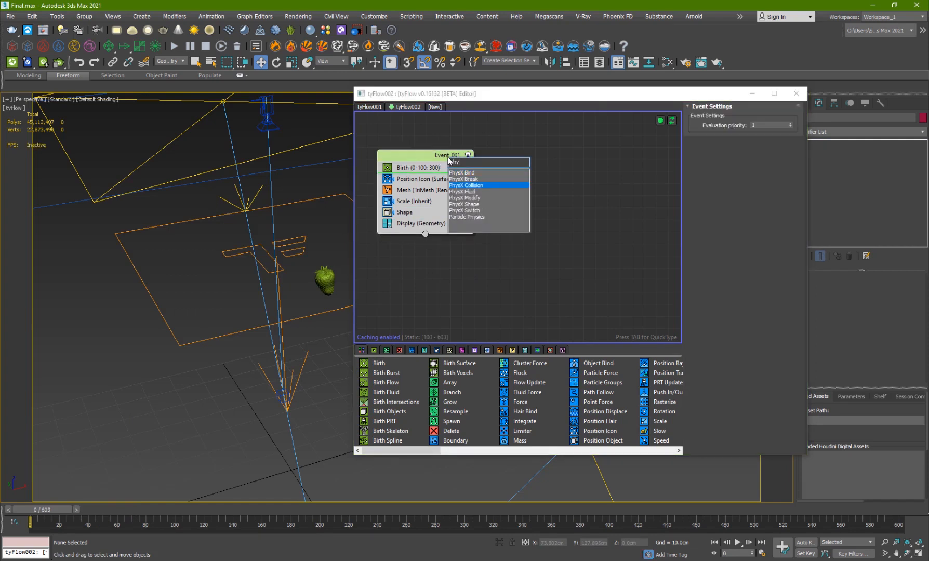
left_click(464, 204)
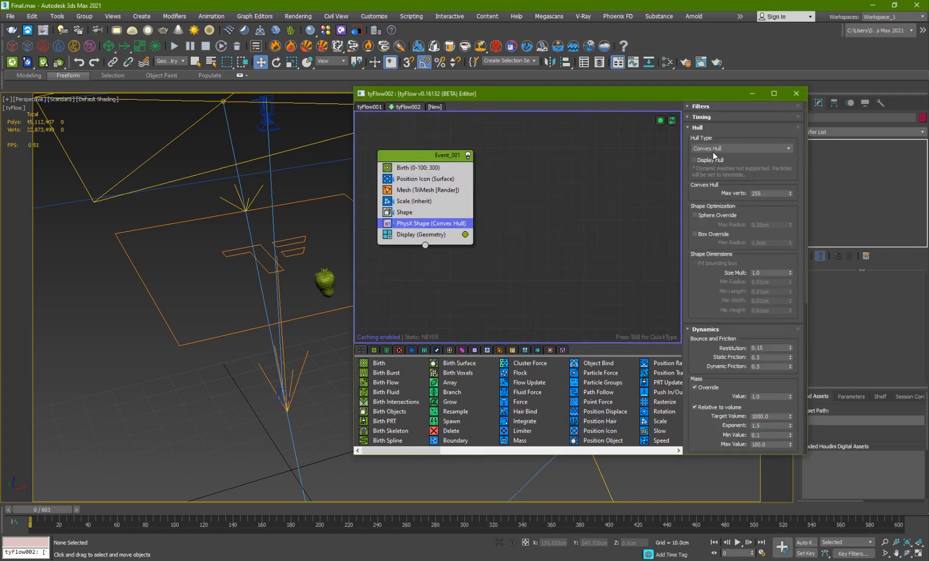
left_click(738, 543)
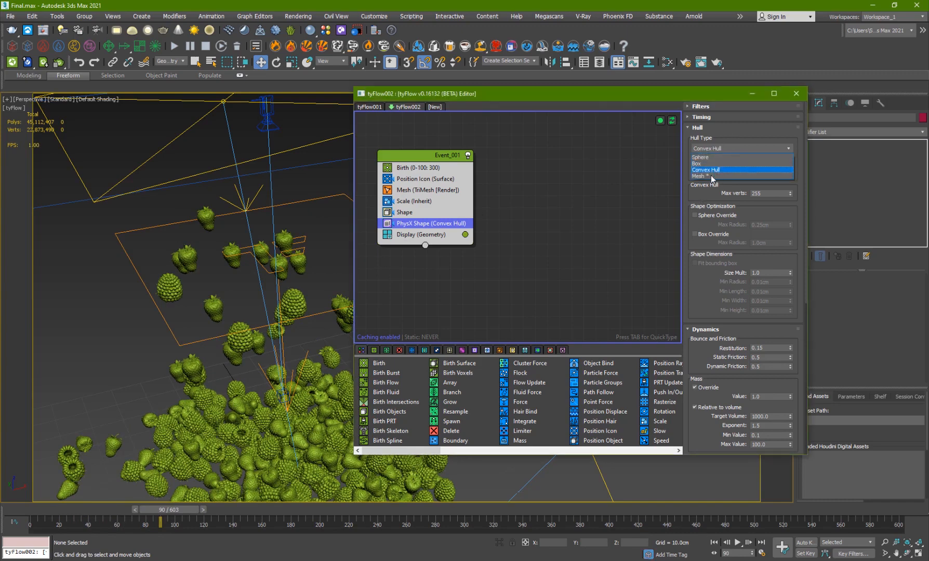
left_click(704, 170)
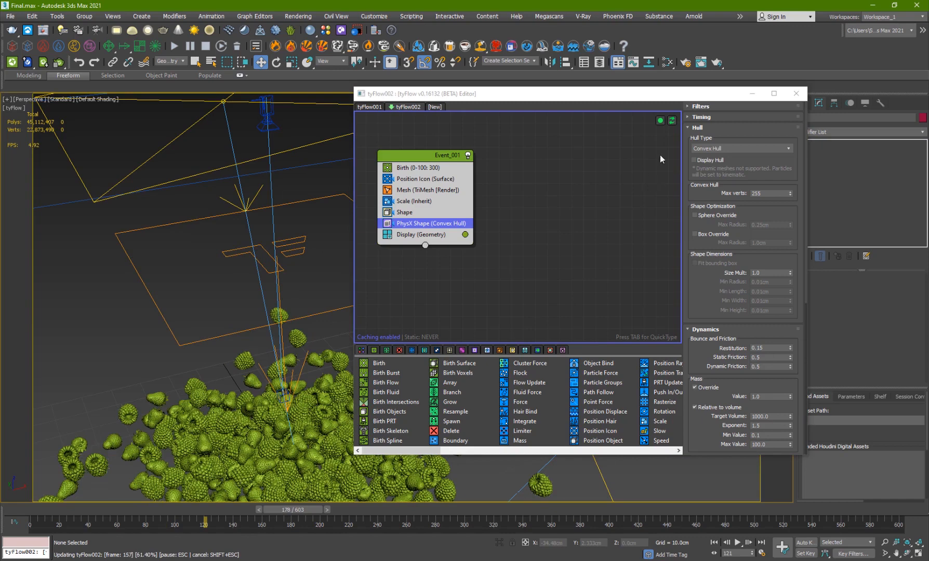
mouse_move(188, 339)
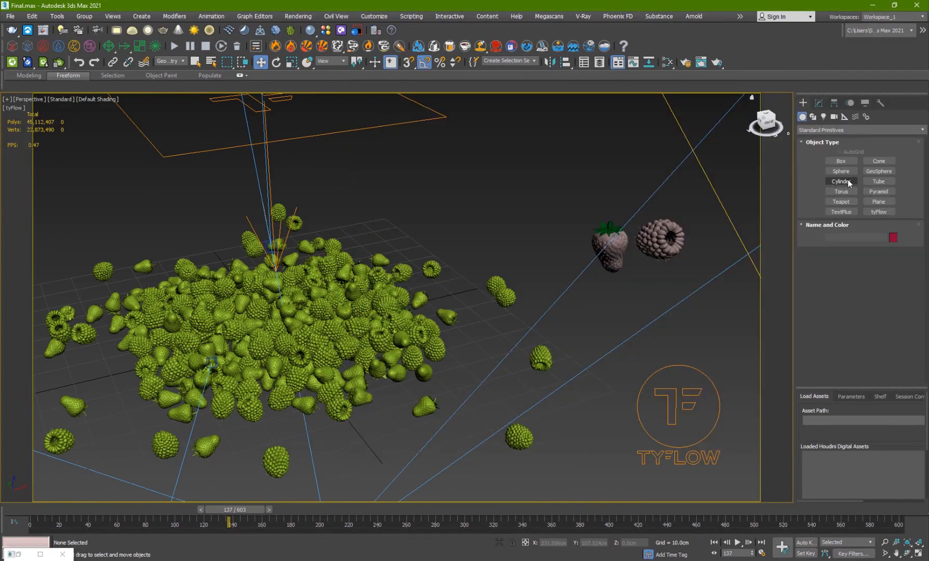
left_click(840, 181)
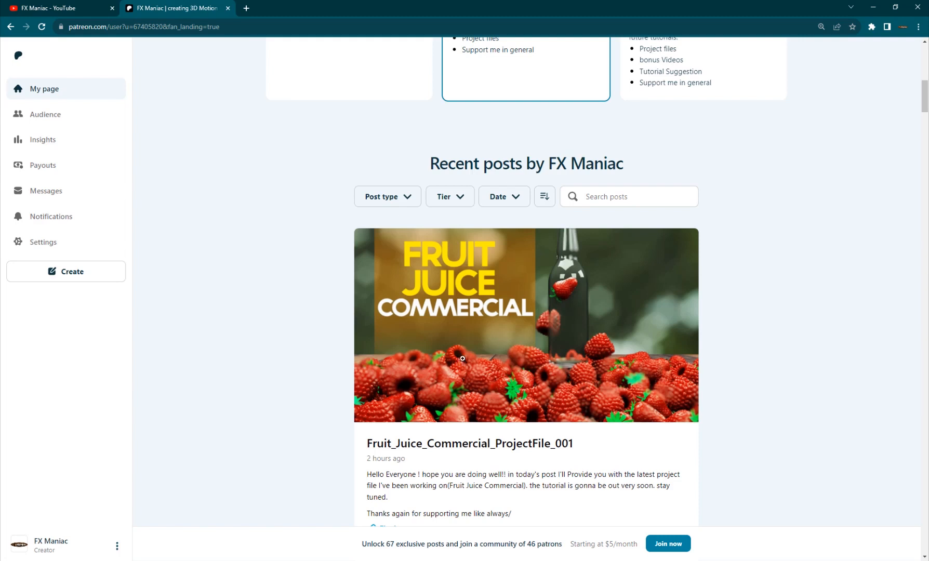
- Scroll the Patreon page to the Fruit_Juice_Commercial_ProjectFile_001 post with Final.max
scroll("down", 3)
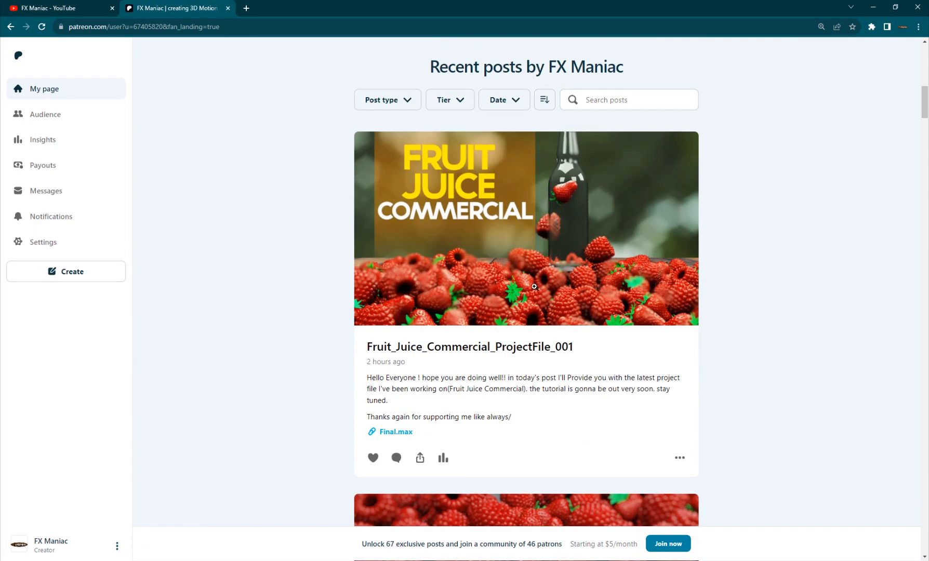
mouse_move(333, 493)
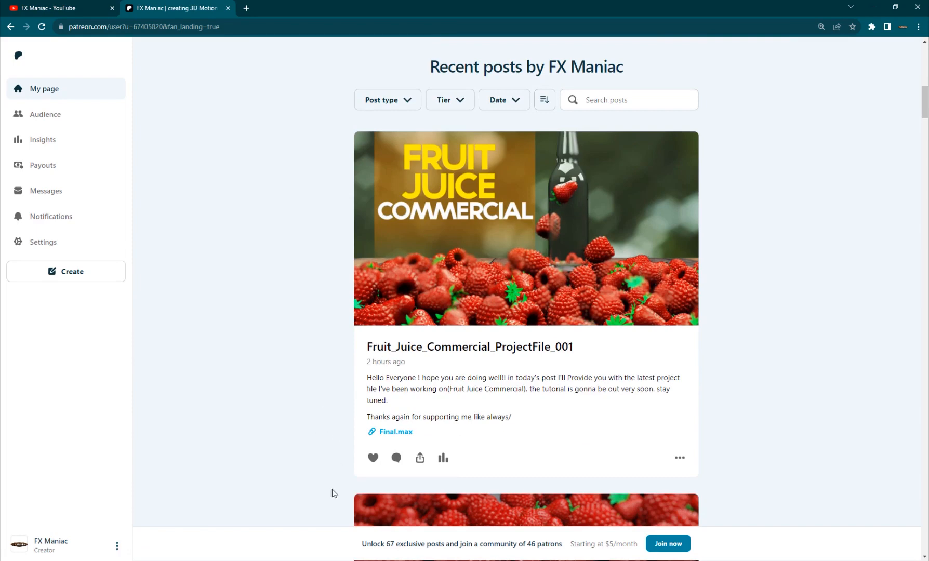
scroll("up", 3)
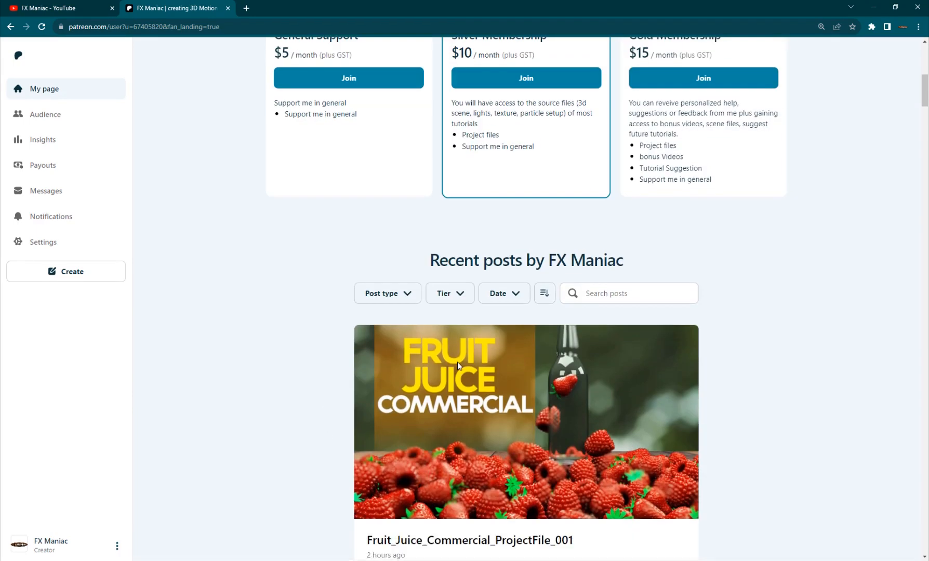
scroll("down", 3)
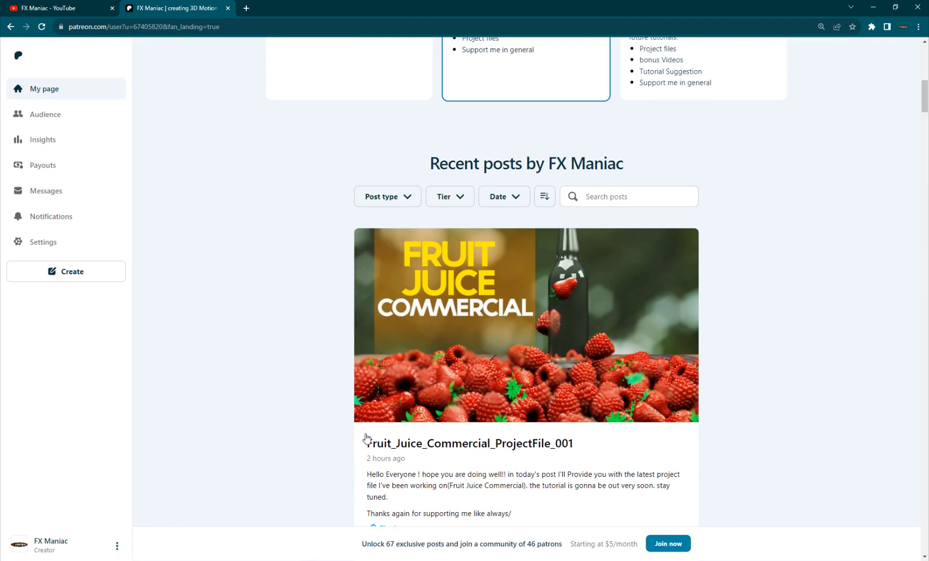
mouse_move(439, 420)
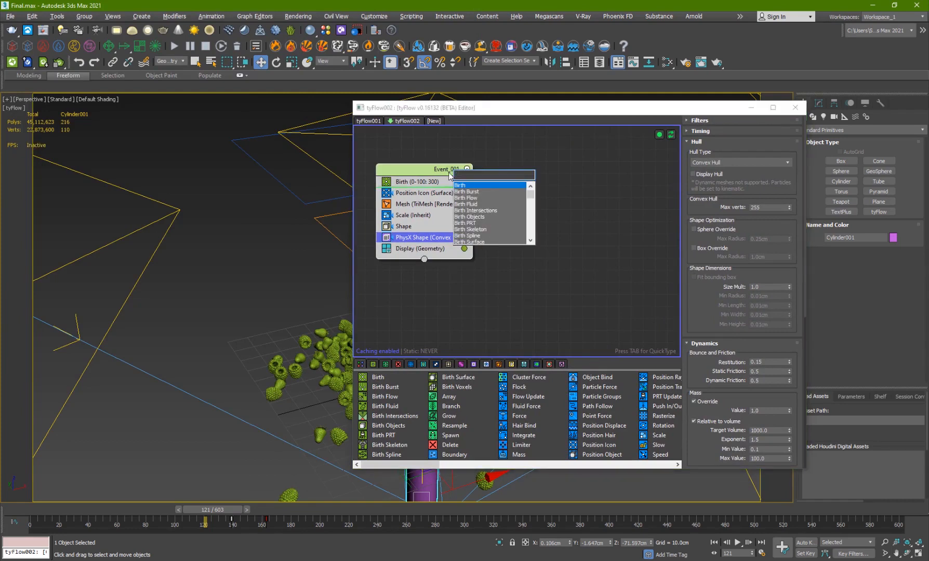
- Add a PhysX Collision operator with Cylinder001 as collider and scrub to frame 131 to check the pile
type("coll")
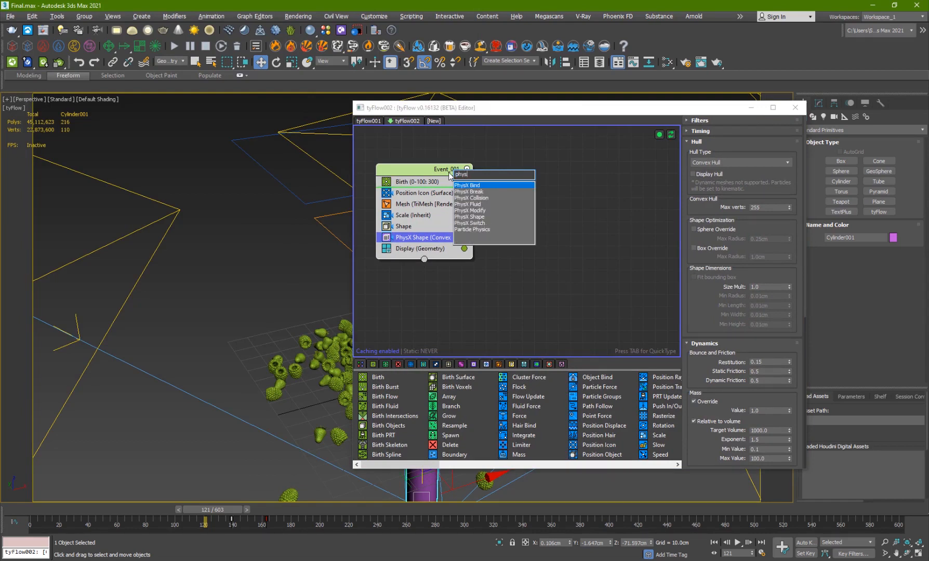
mouse_move(468, 204)
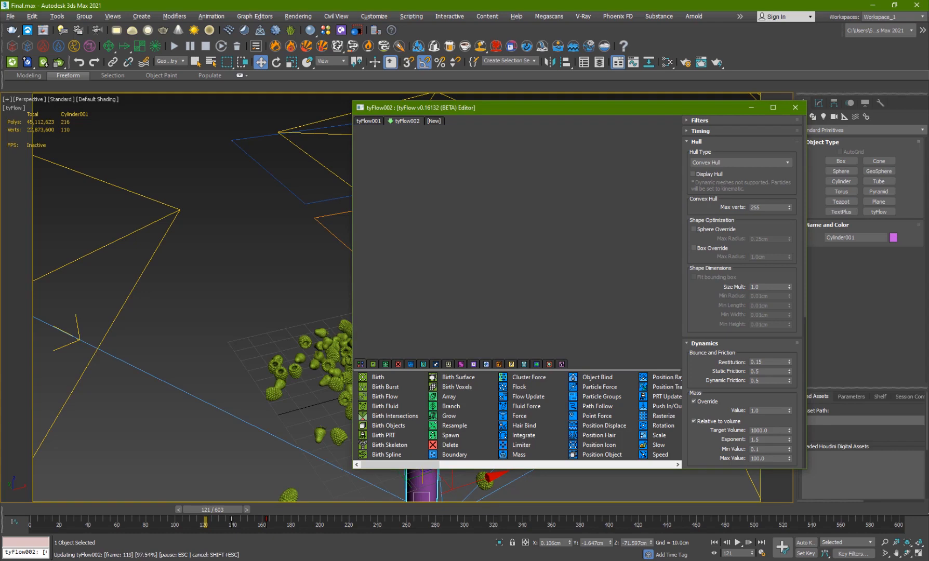
left_click(425, 192)
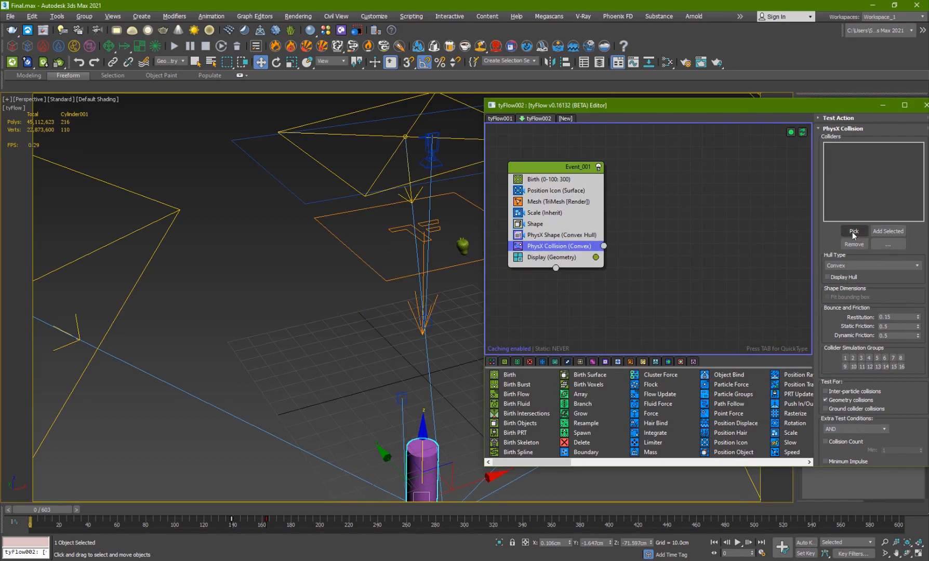
left_click(854, 230)
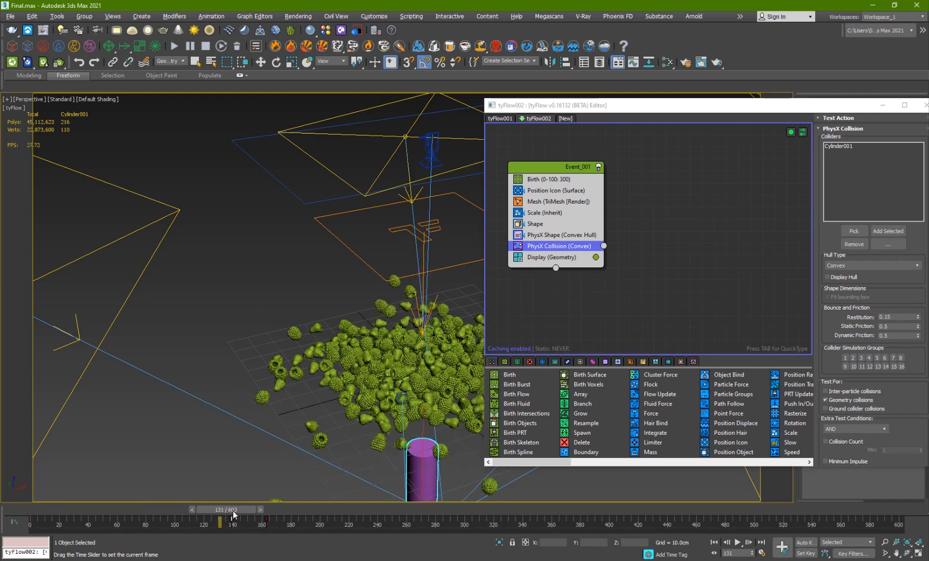
left_click(738, 542)
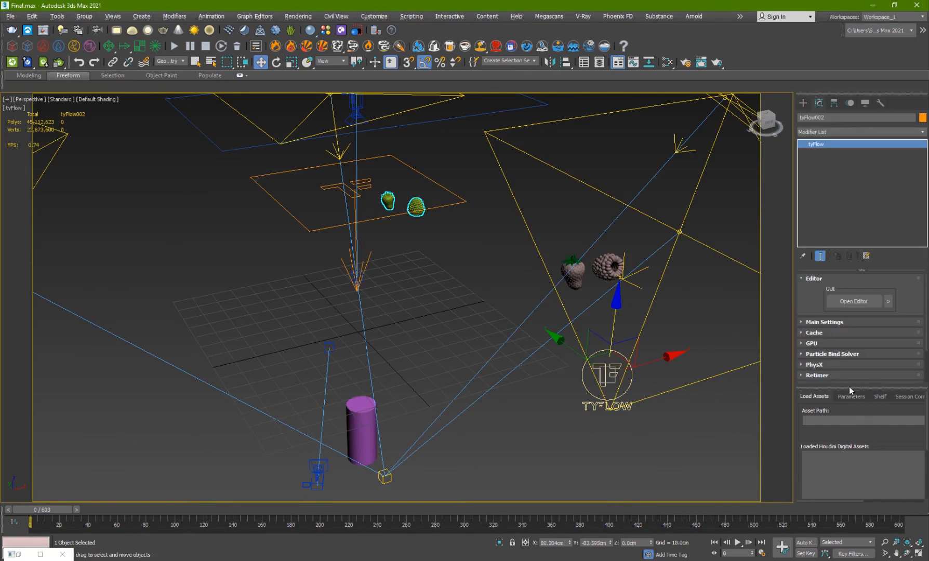
- Enable the simulation retimer by speed with a lowered Speed %, then preview at frame 79
left_click(817, 374)
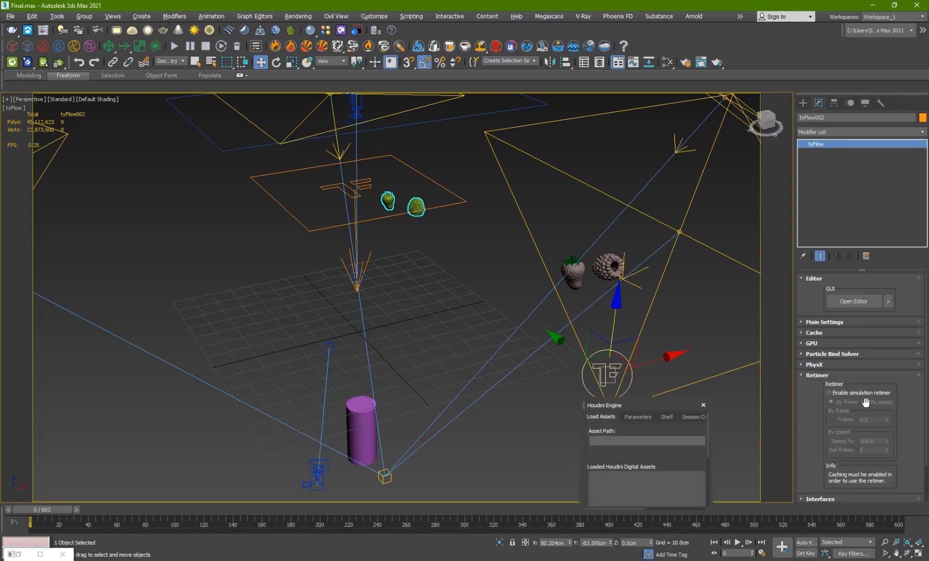
left_click(829, 393)
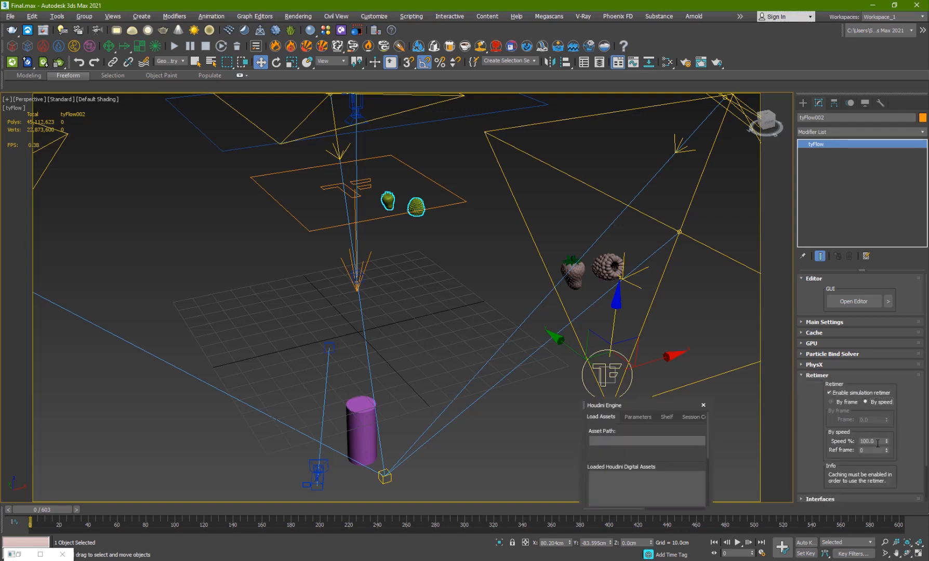
triple_click(868, 440)
type("40")
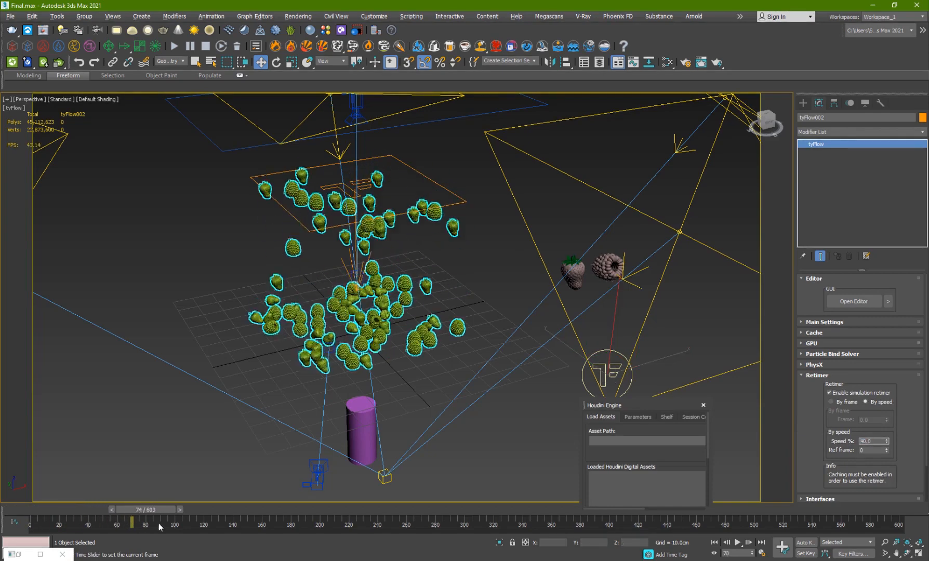
left_click(736, 543)
type("ex")
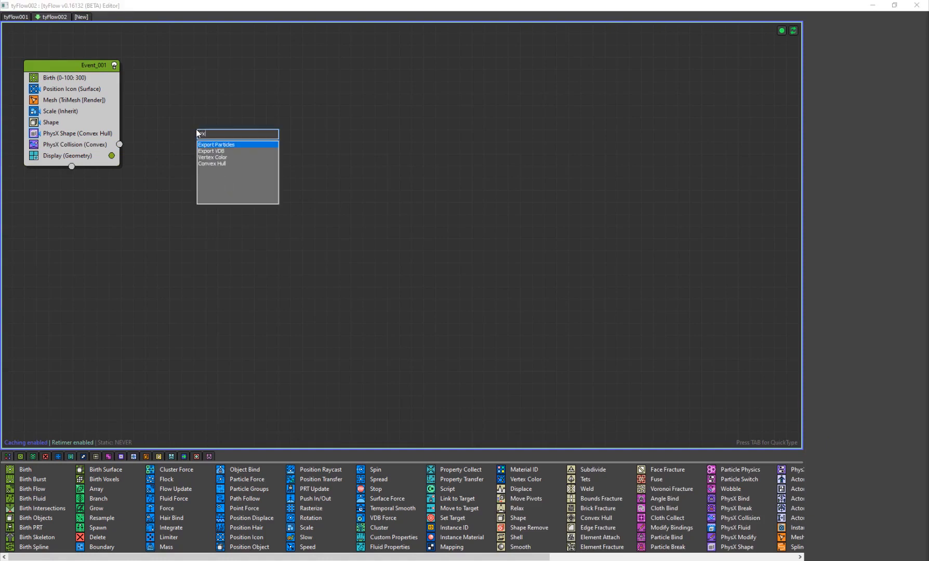
- Add a global Export Particles (tyCache, frames 0–603) event to the tyFlow and reach the File commands
left_click(216, 145)
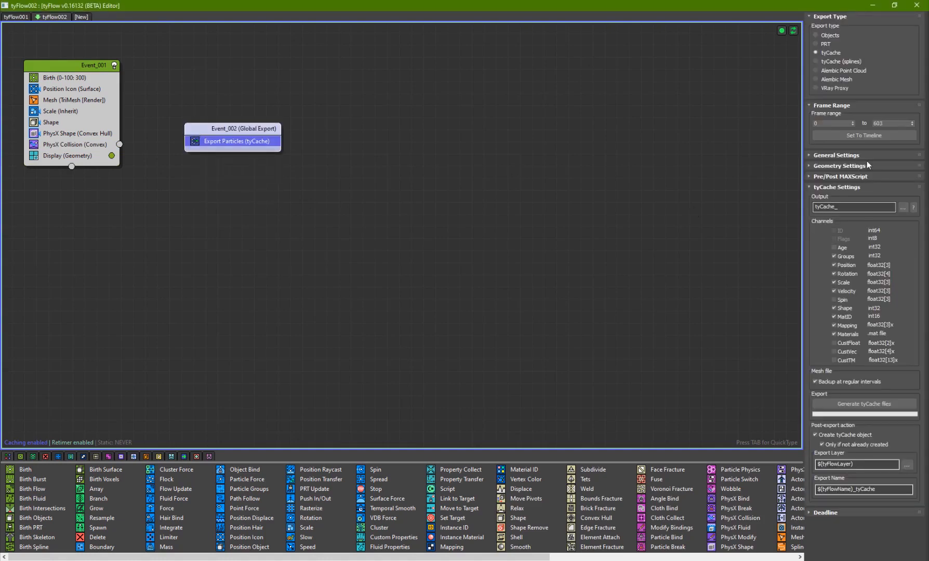
left_click(816, 36)
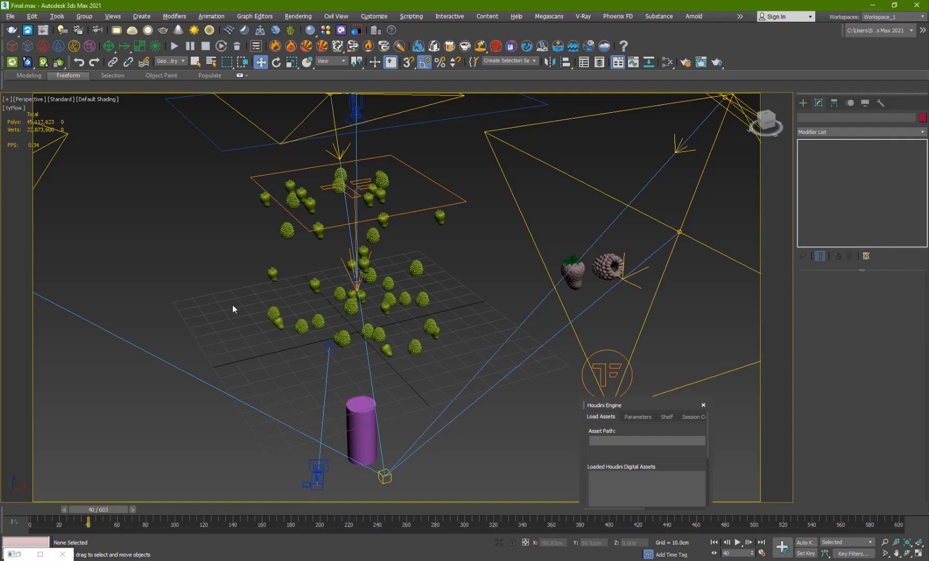
left_click(10, 16)
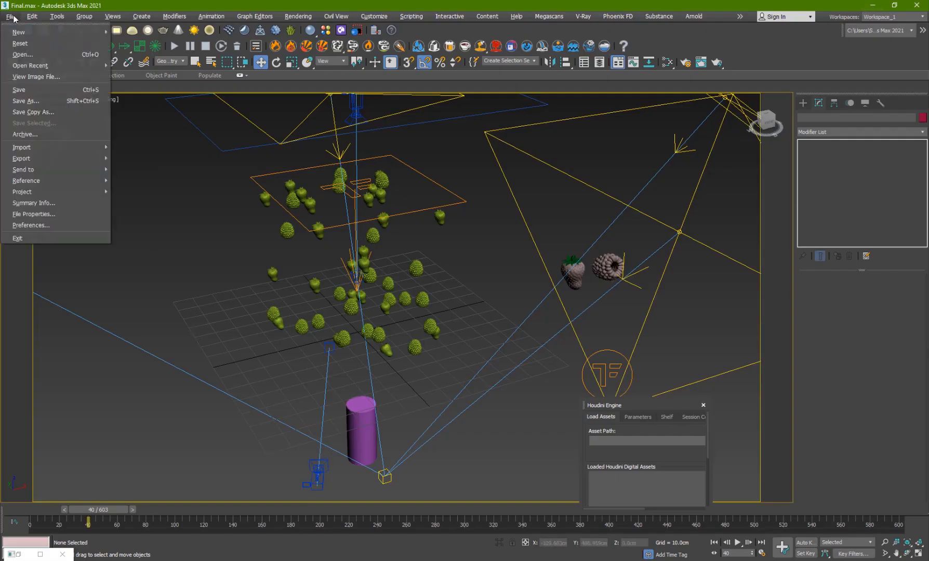
- Reload Final.max, continuing past the missing external image warning
left_click(30, 65)
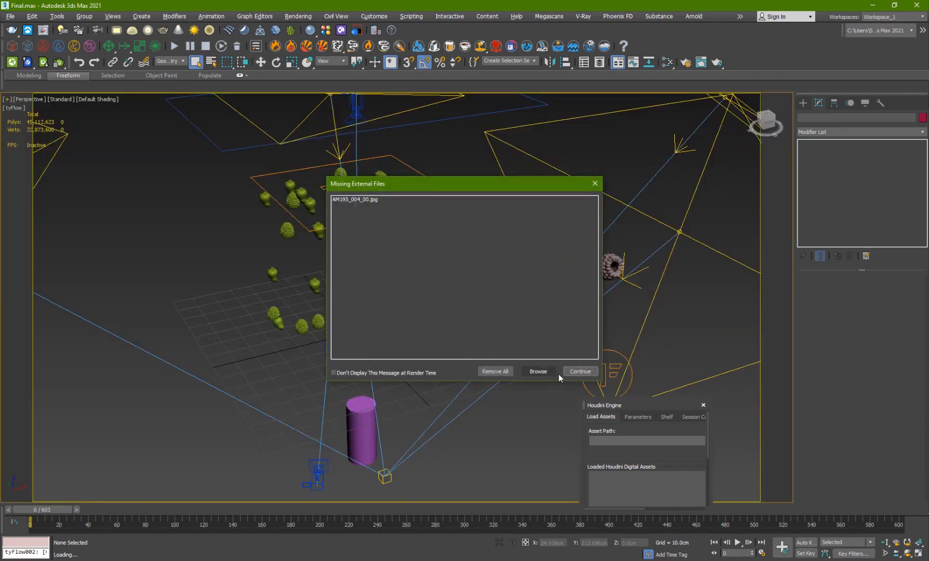
left_click(579, 372)
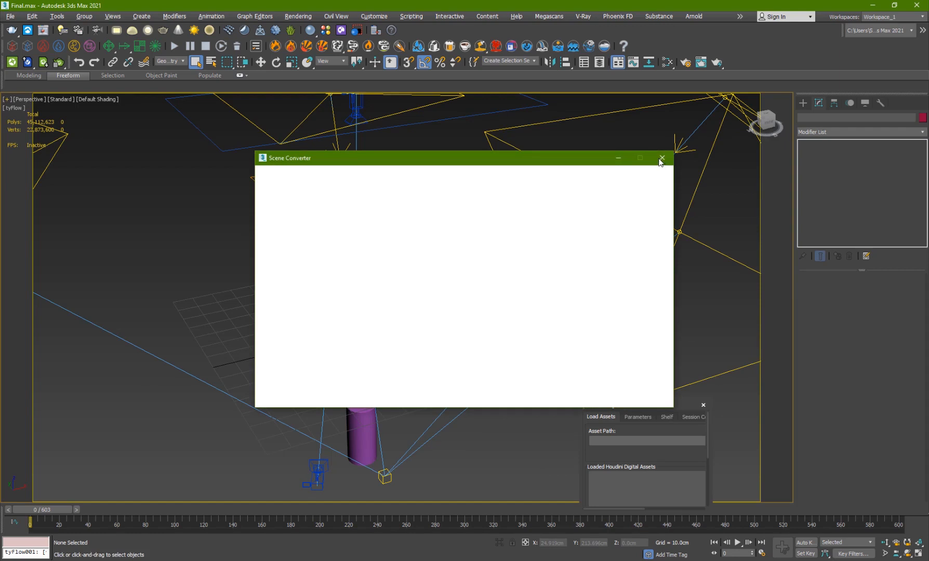
mouse_move(611, 179)
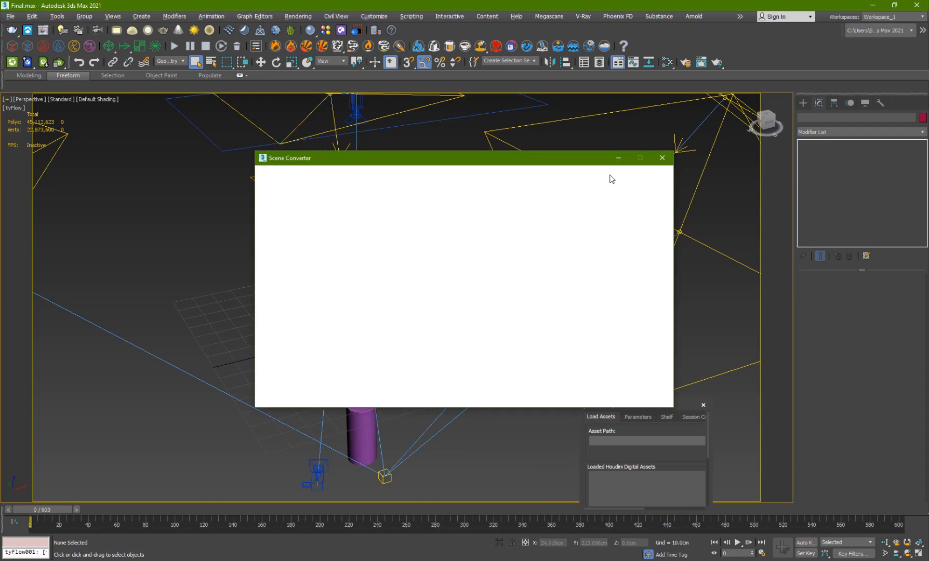
mouse_move(581, 200)
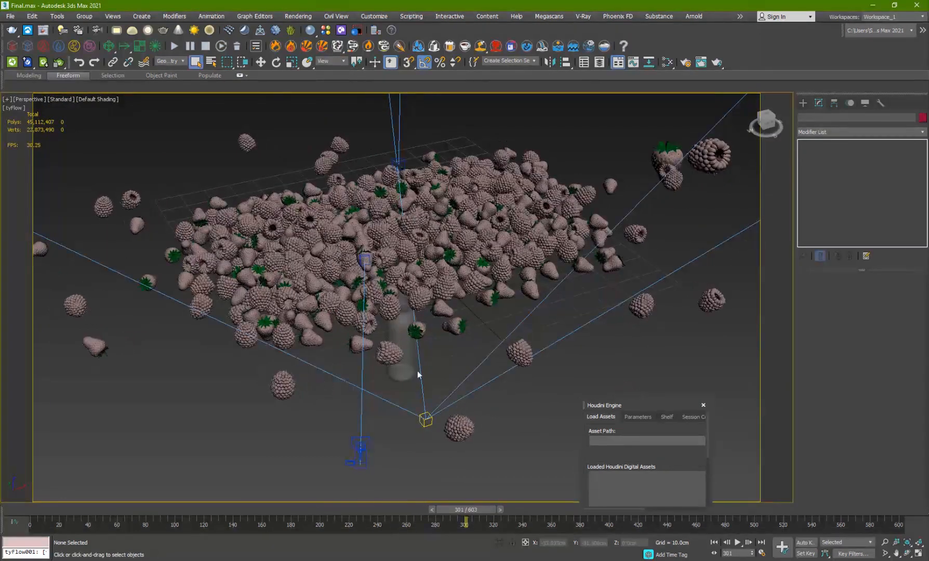
- Select the bottle inside the settled fruit pile and close the Houdini Engine panel
left_click(400, 327)
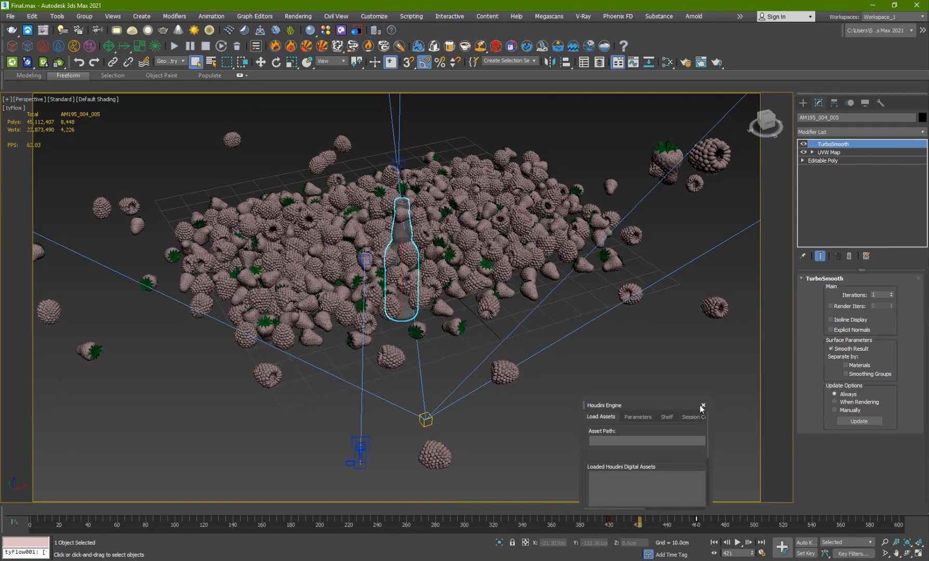
left_click(703, 405)
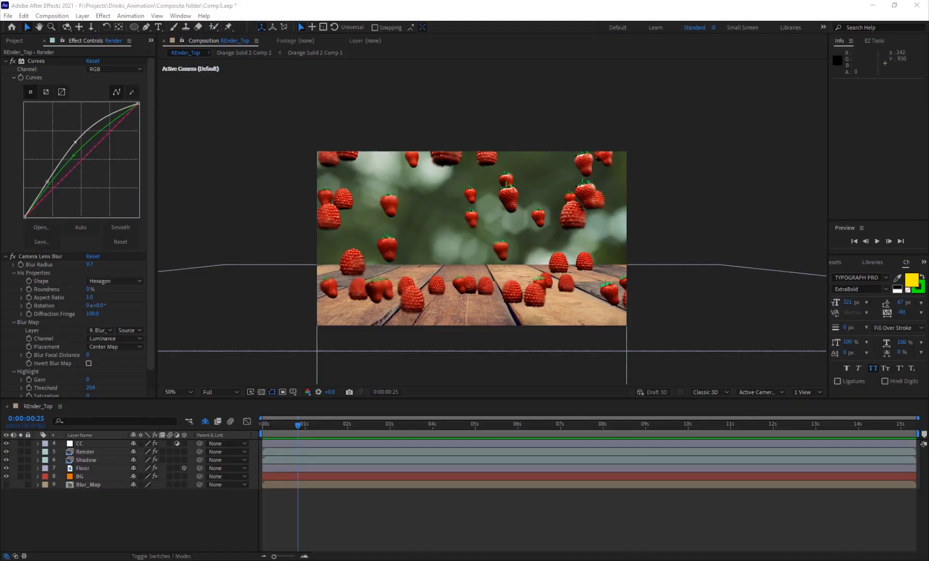
- Play the Render_Top composite of strawberries falling onto the wooden floor
left_click(813, 424)
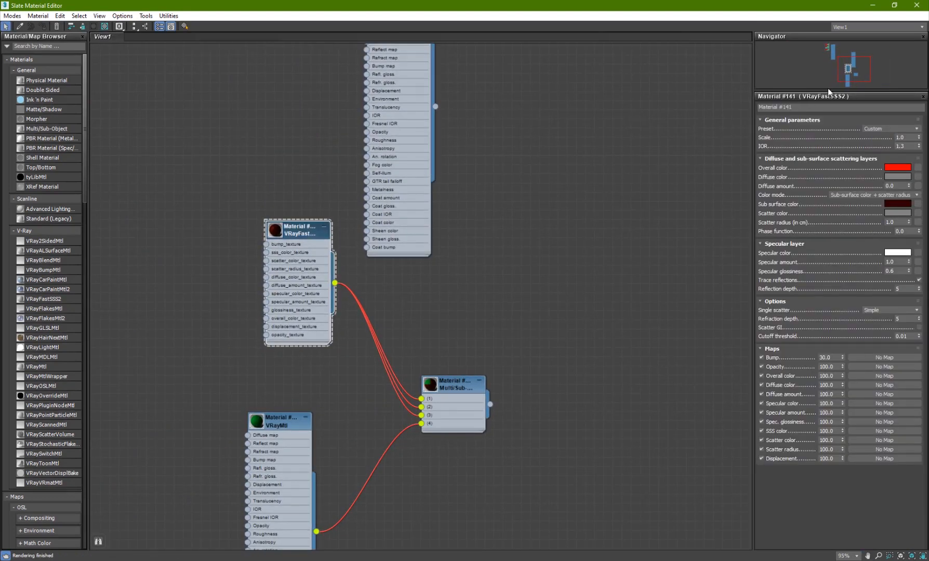
mouse_move(851, 101)
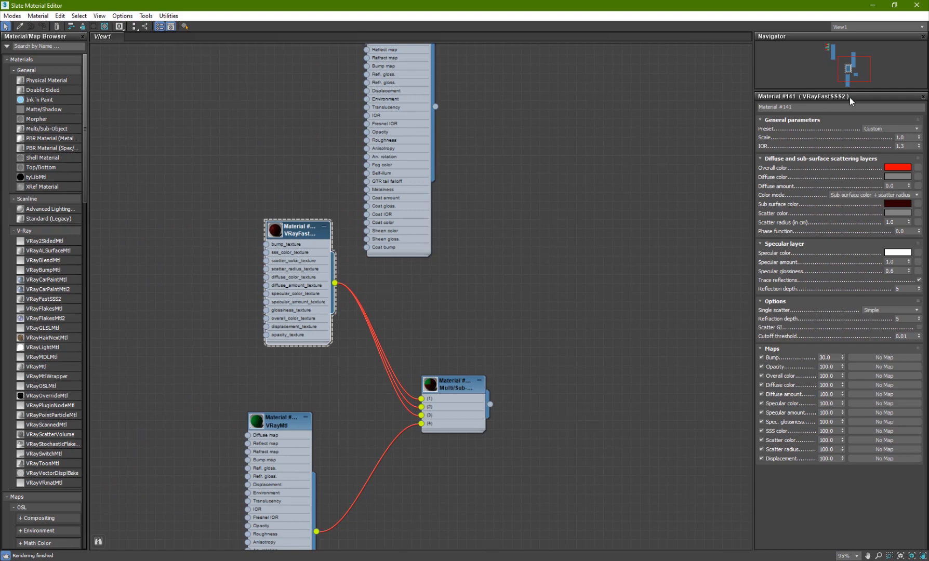
mouse_move(922, 225)
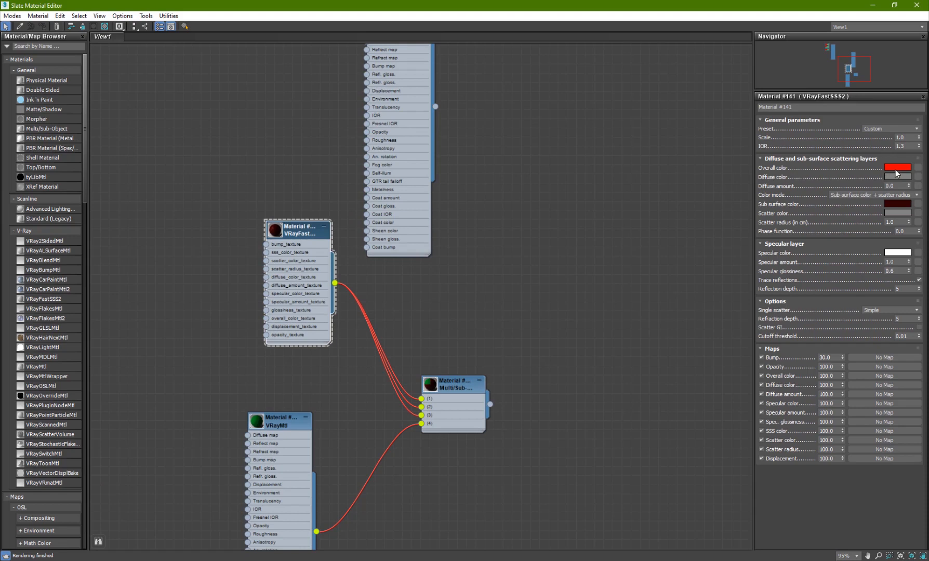
mouse_move(785, 211)
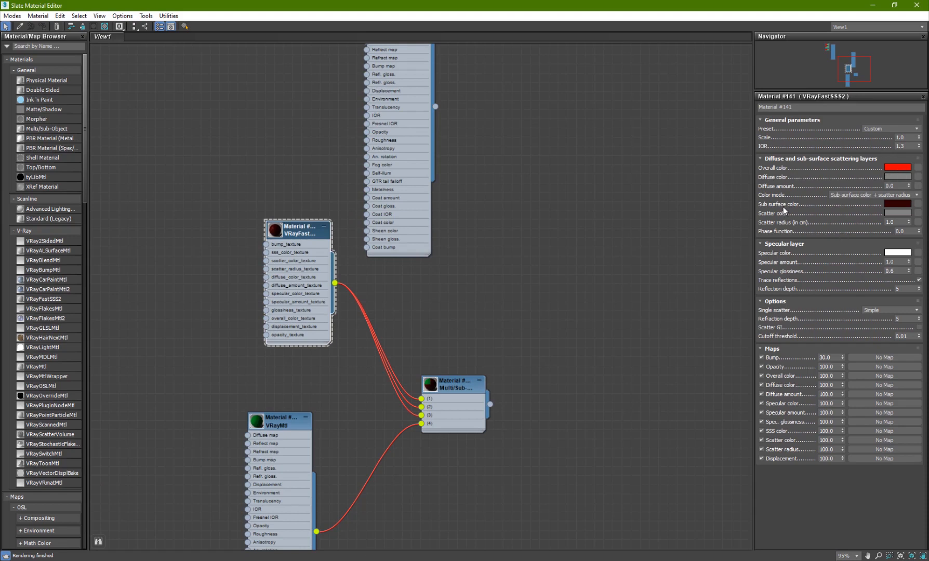
mouse_move(413, 439)
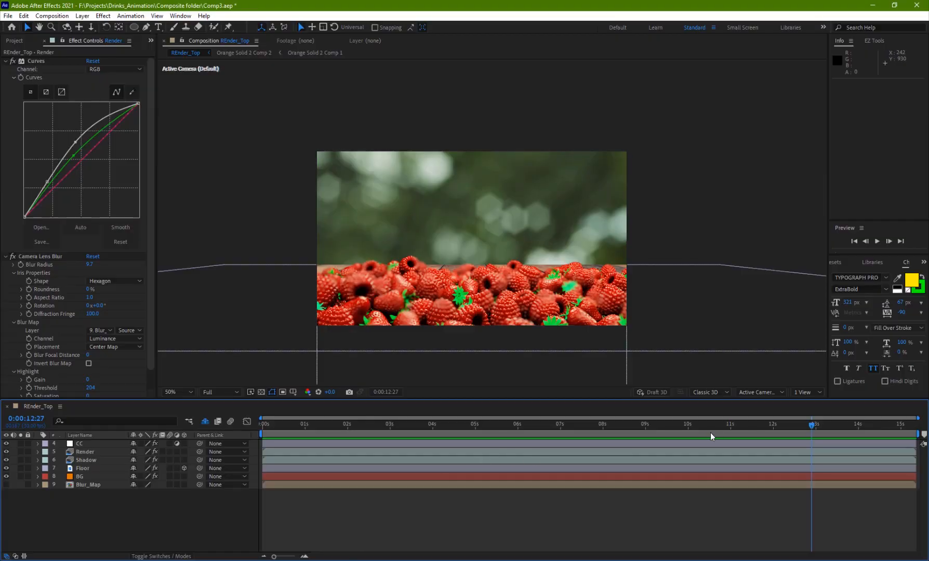
- Move the current-time indicator to around 12 seconds, where the fruit is heaped
left_click(449, 424)
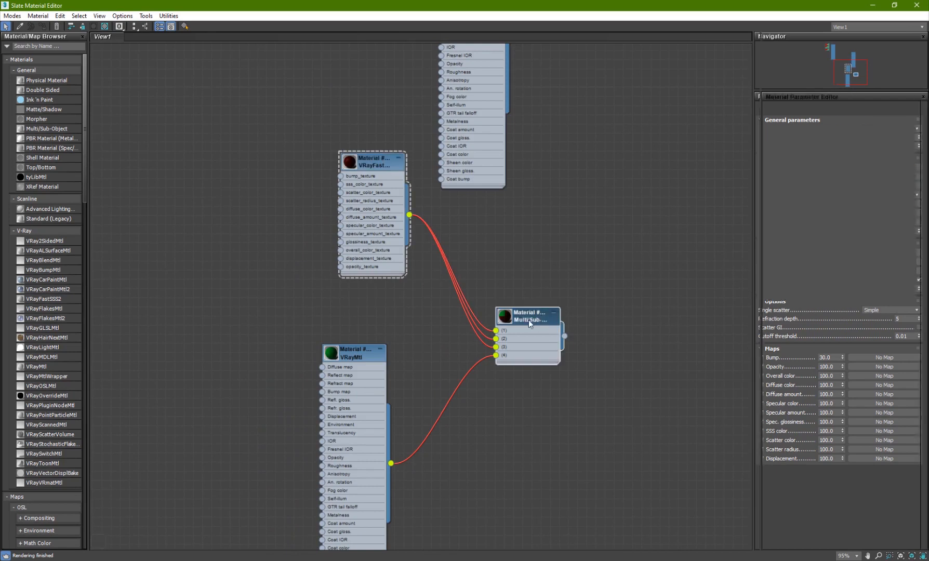
- Show the Multi/Sub-Object's red SSS and green VRayMtl sub-material assignments and inspect the green VRayMtl
left_click(525, 317)
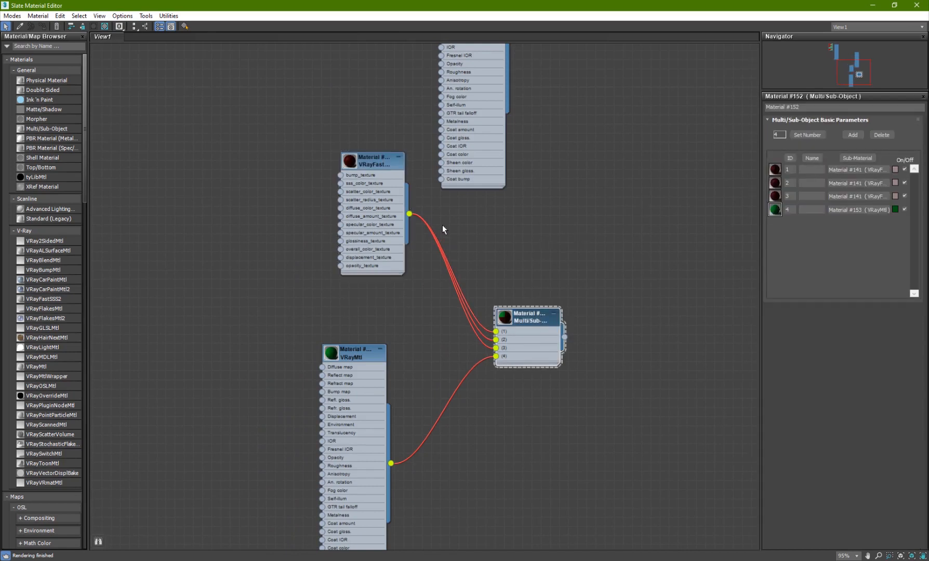
mouse_move(500, 340)
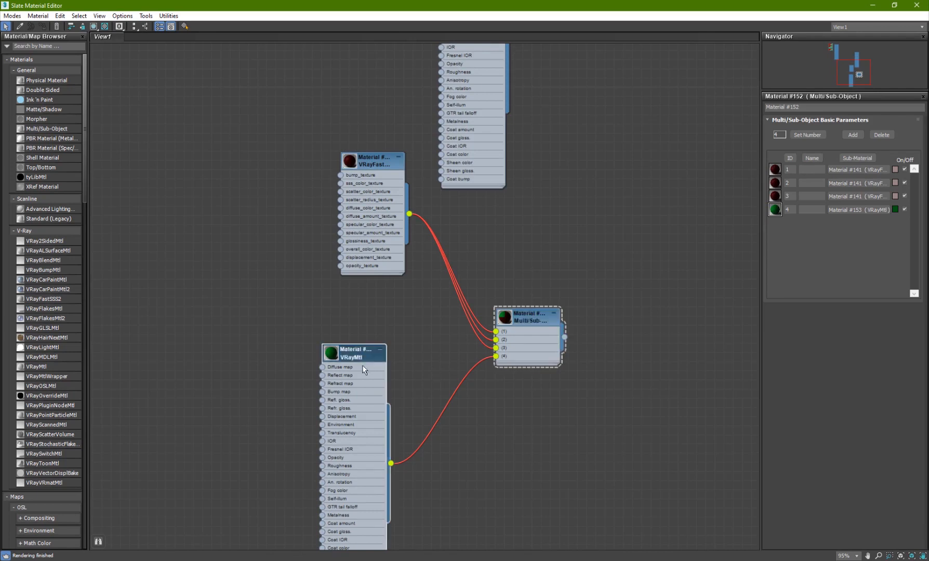
left_click(353, 353)
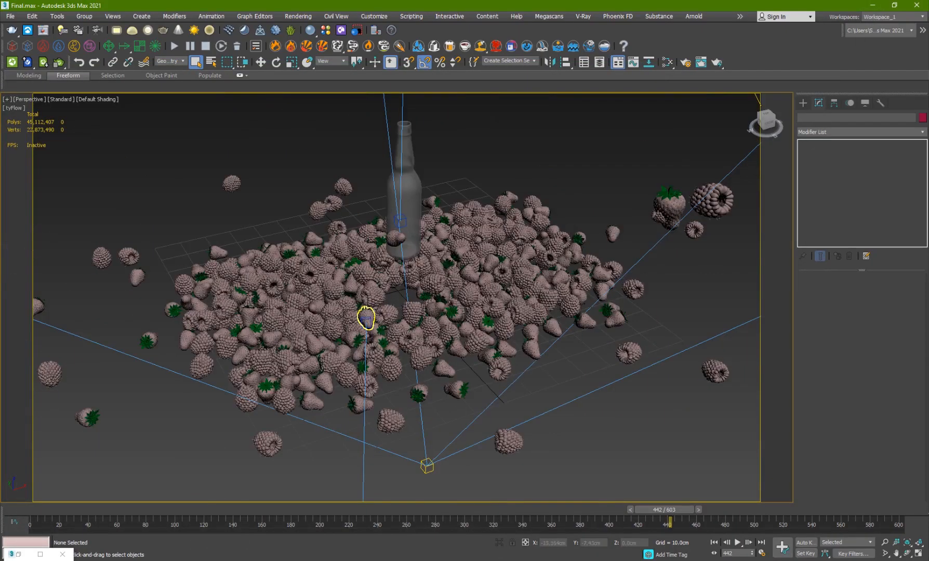
scroll("down", 3)
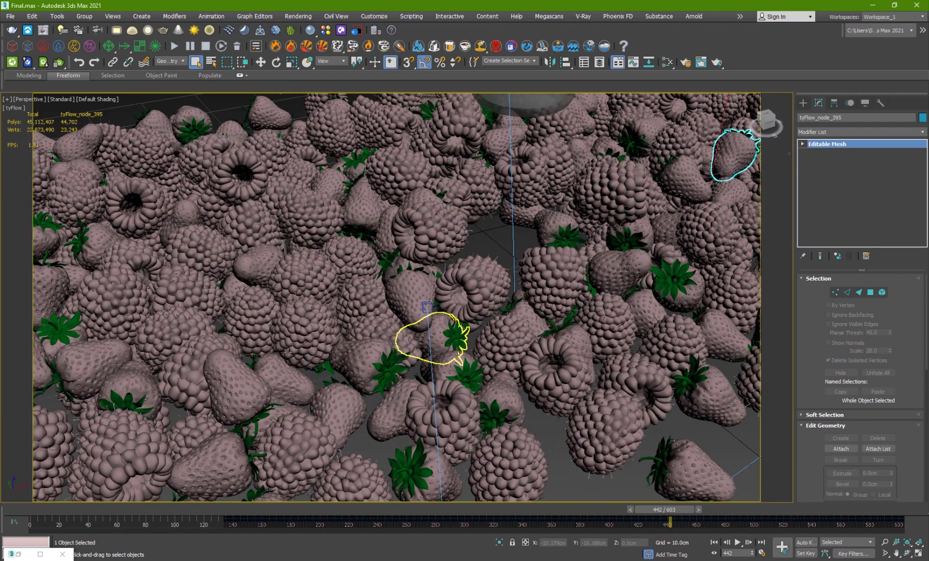
scroll("down", 3)
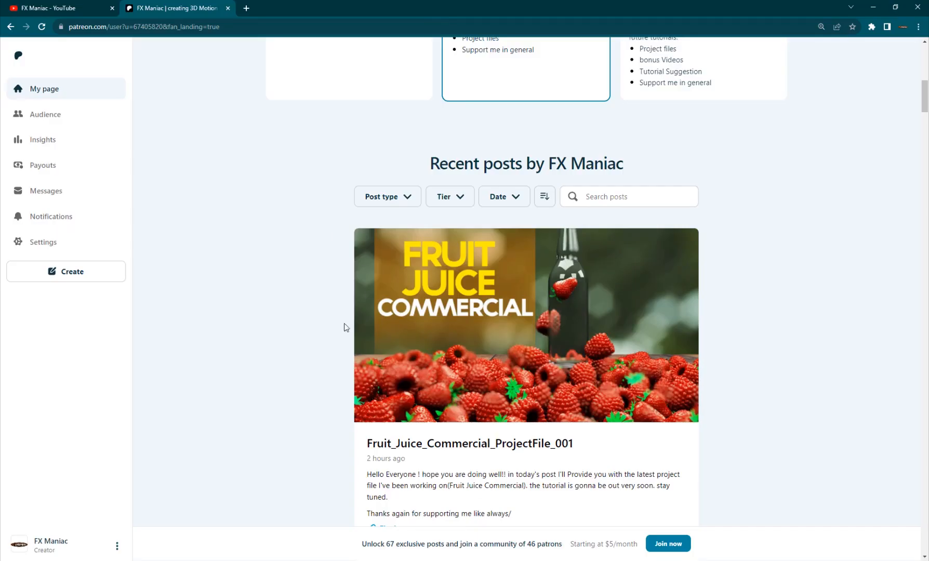
- Scroll the Patreon page to the Fruit_Juice_Commercial_ProjectFile_001 post with its Final.max attachment
scroll("down", 3)
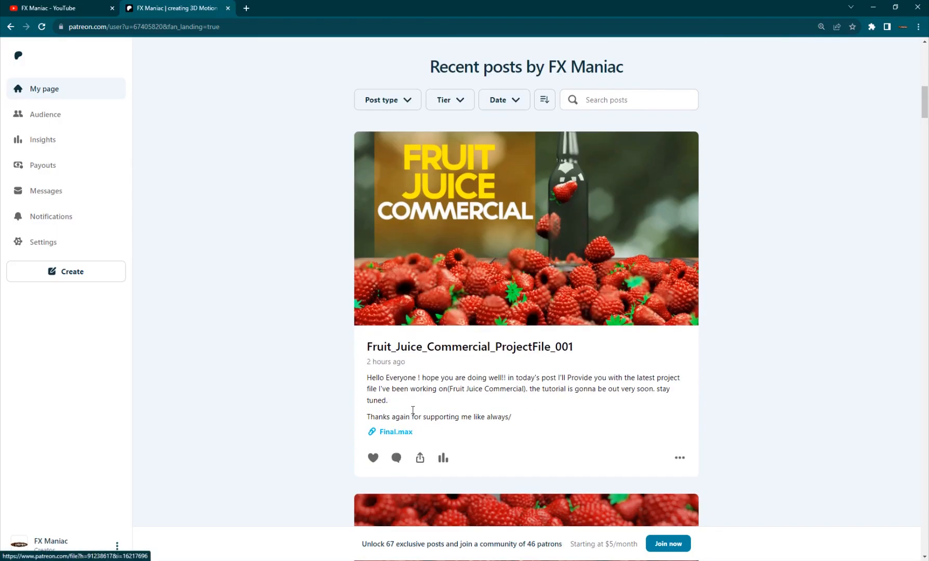
scroll("up", 3)
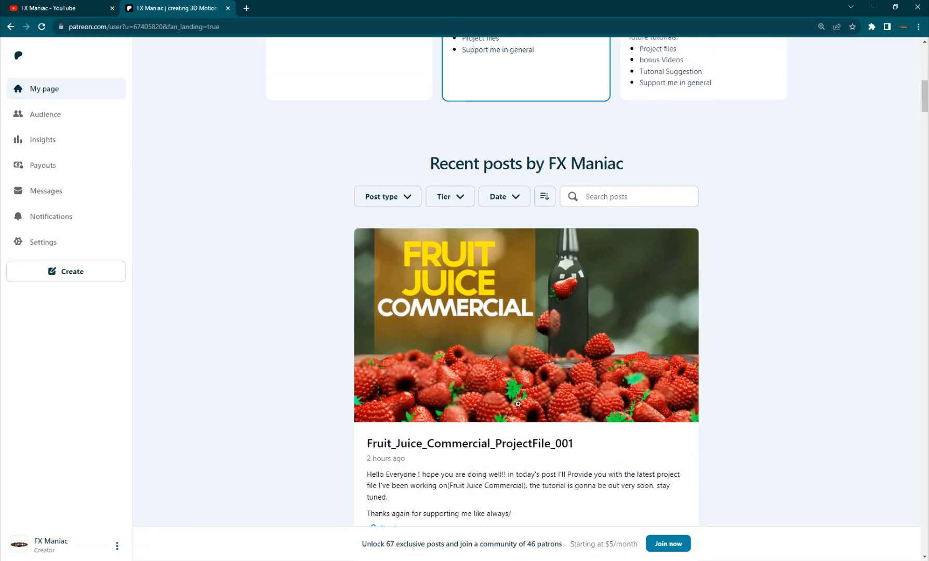
scroll("up", 3)
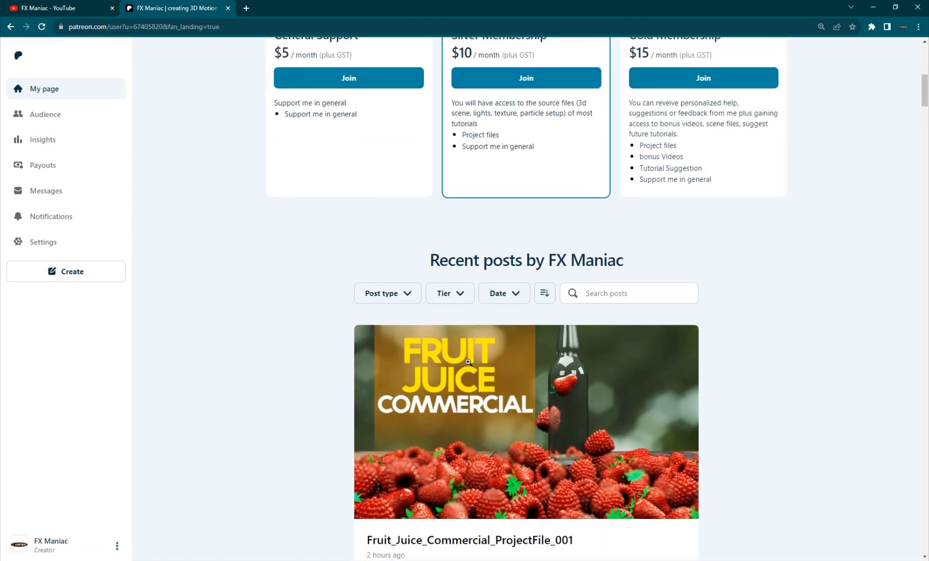
scroll("down", 3)
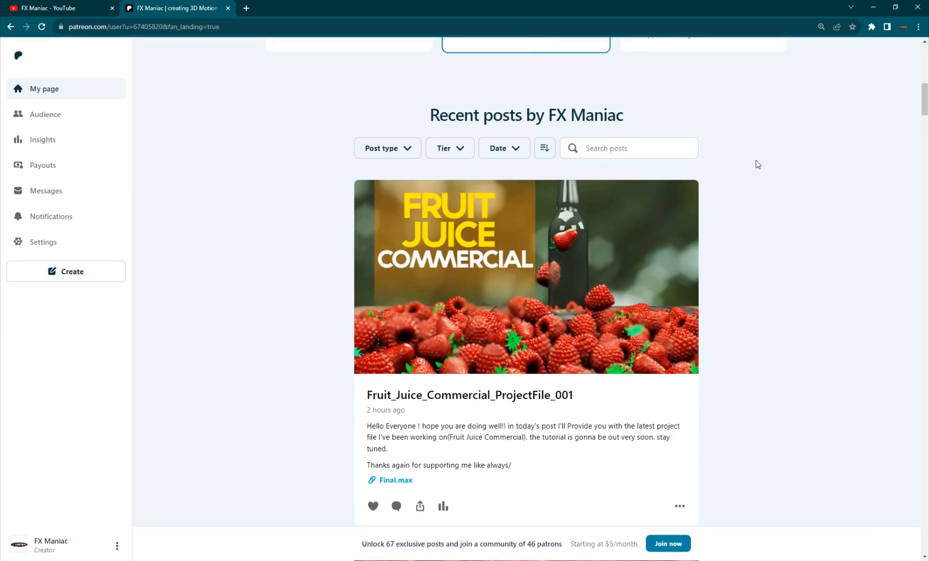
- Switch to the FX Maniac YouTube channel's Videos tab and browse its recent tutorial uploads
left_click(56, 7)
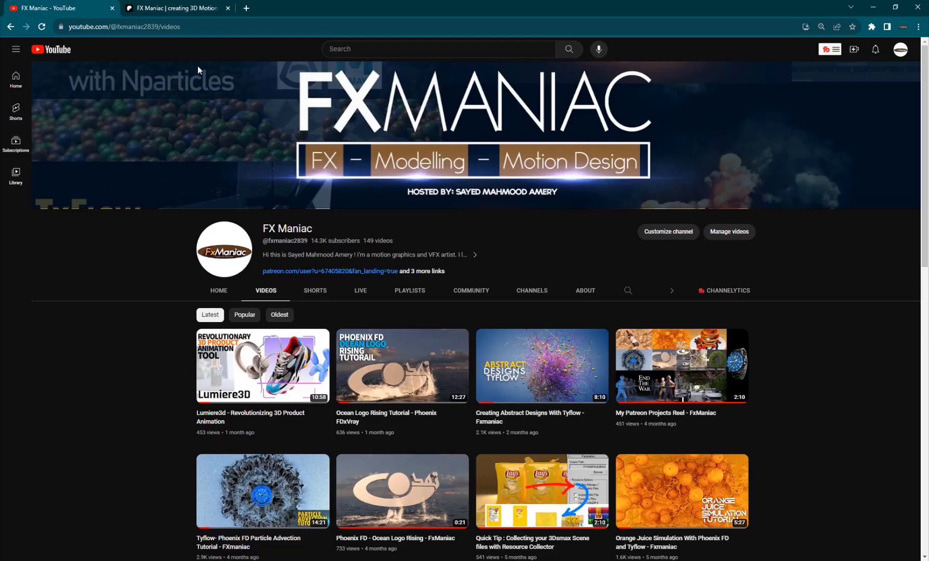
mouse_move(521, 251)
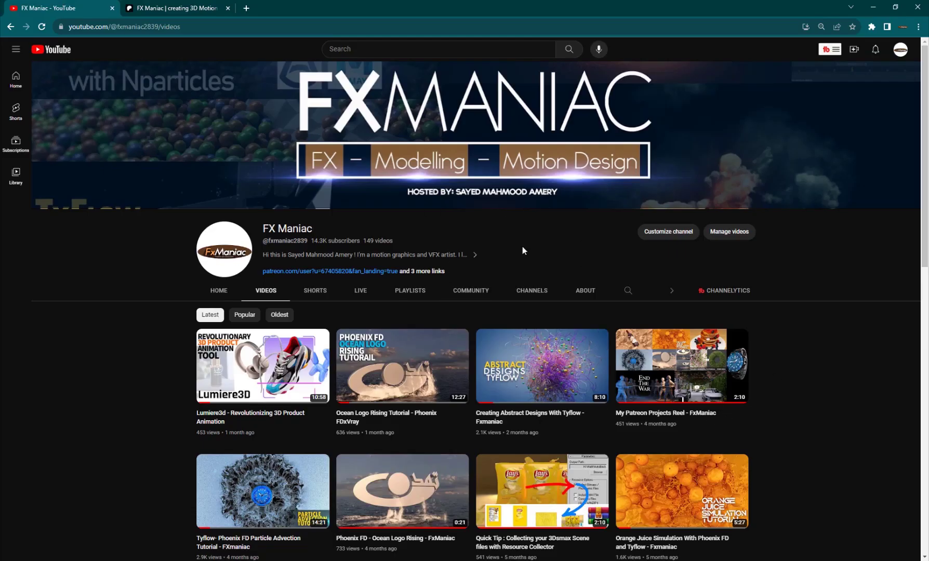
mouse_move(627, 274)
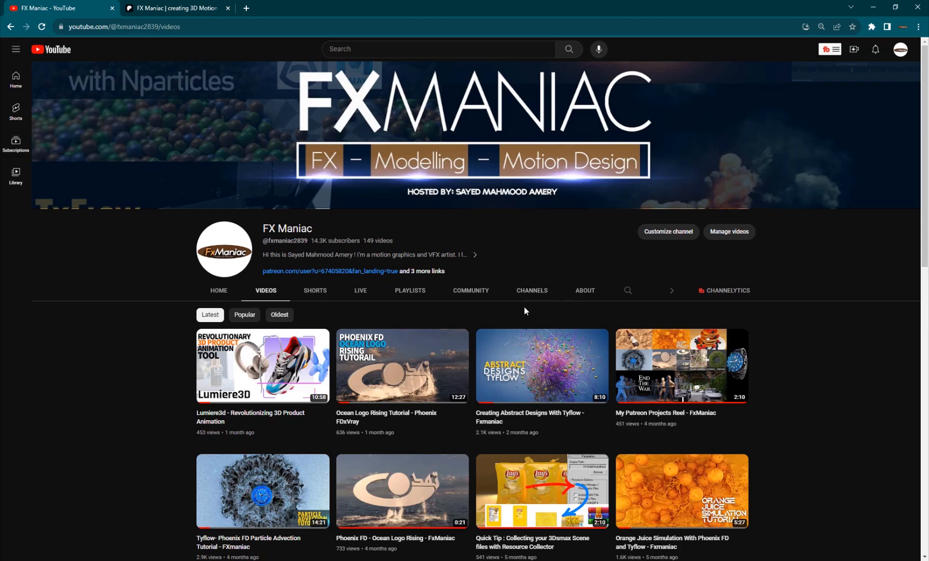
scroll("down", 3)
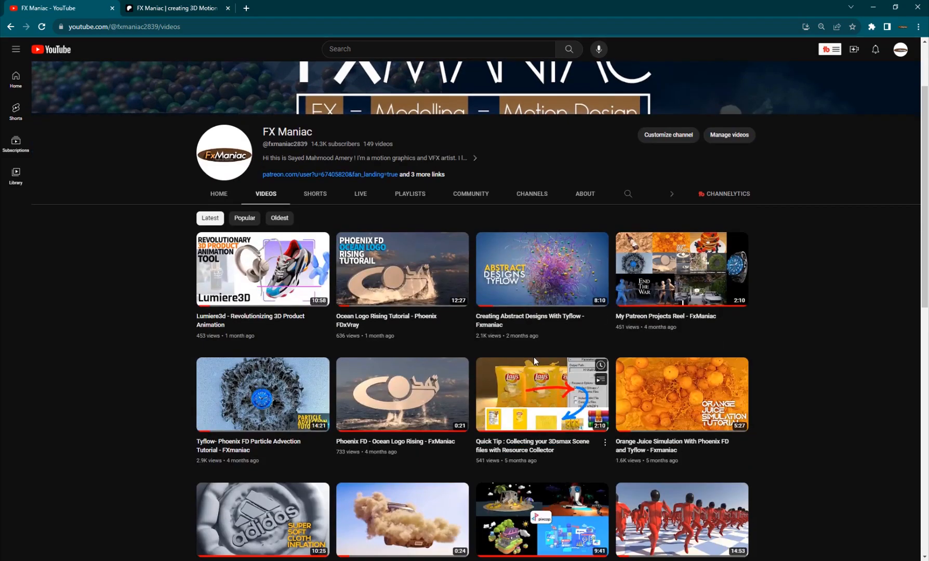